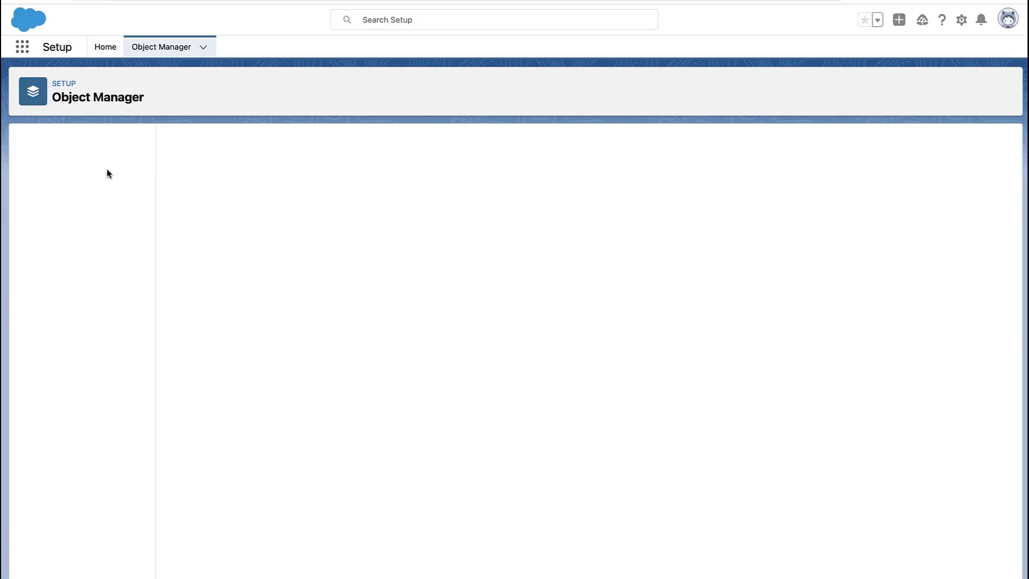
pyautogui.moveTo(718, 188)
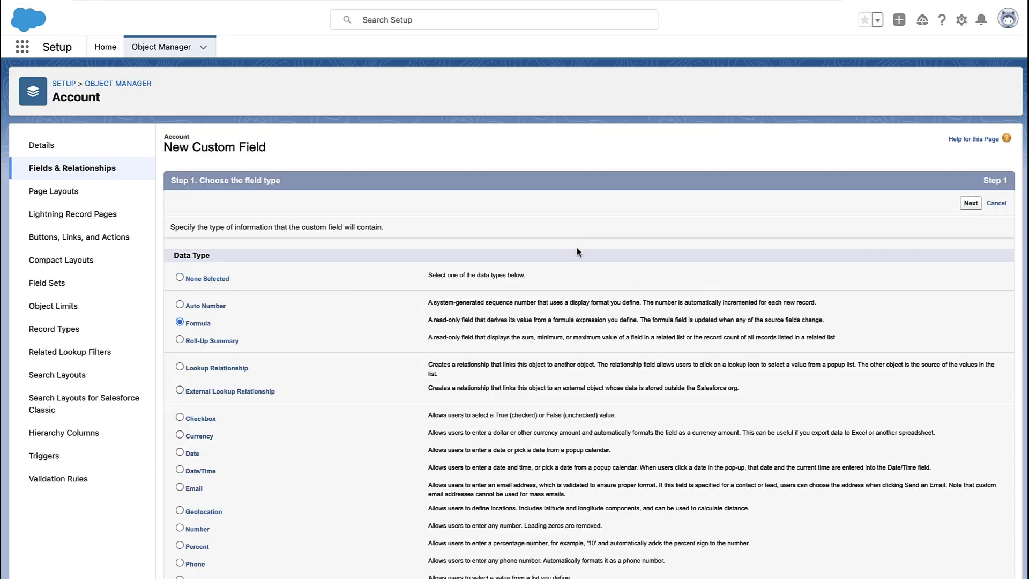
# Create a Formula field on Account labeled 'Account Category' with Text return type.
pyautogui.click(970, 203)
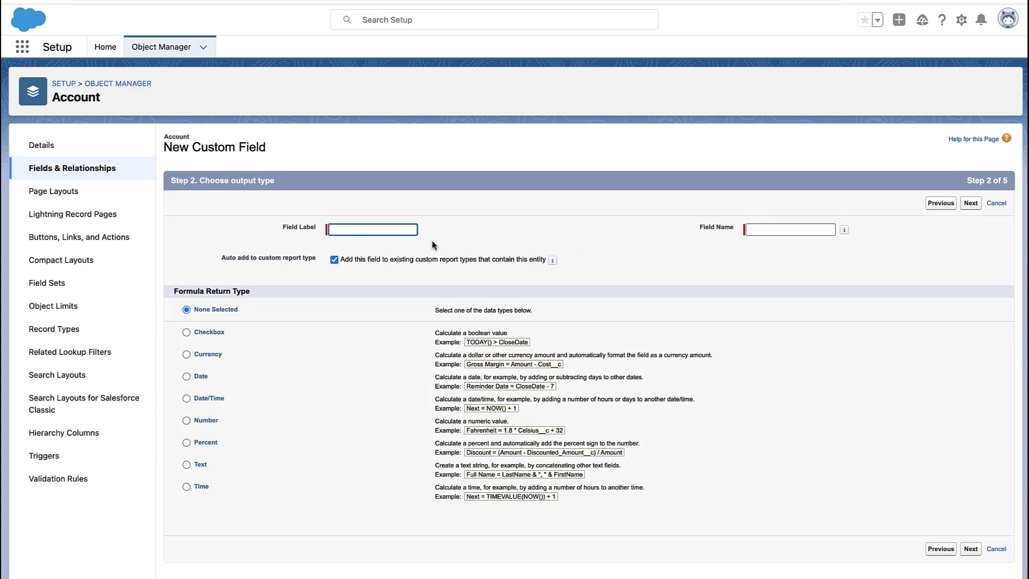
pyautogui.write('Account Ct')
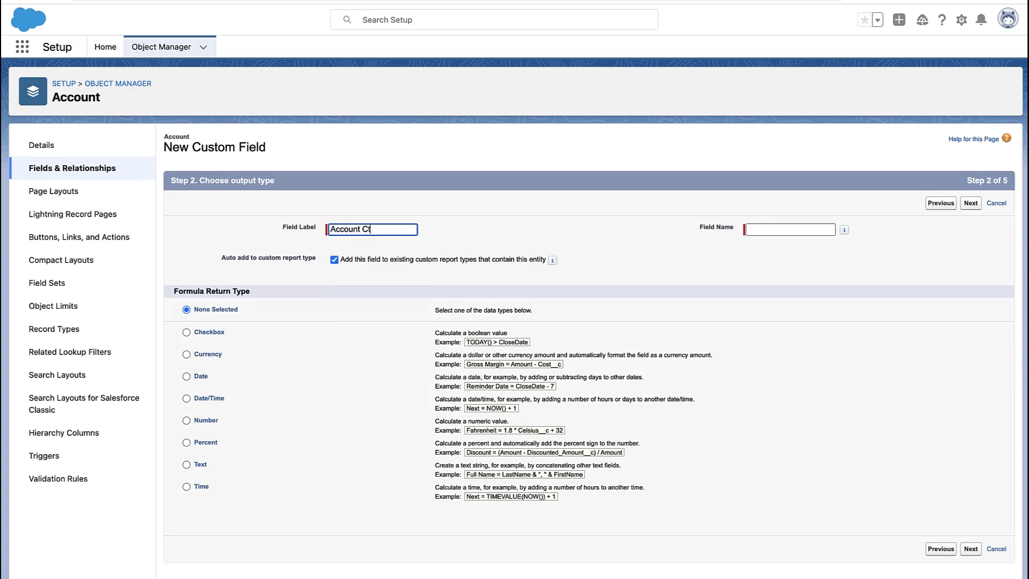
pyautogui.write('Account Category')
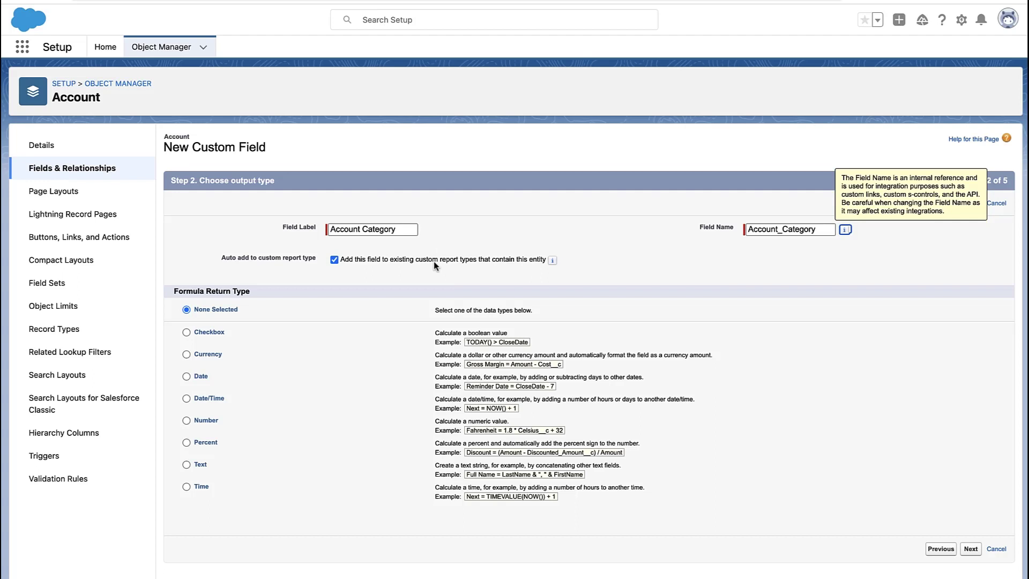
pyautogui.moveTo(198, 431)
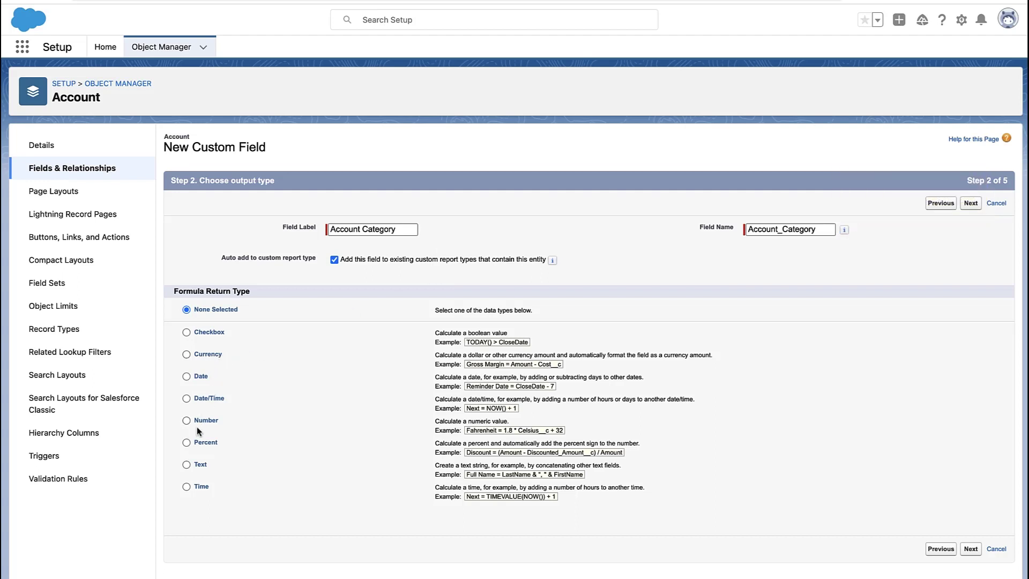
pyautogui.click(186, 464)
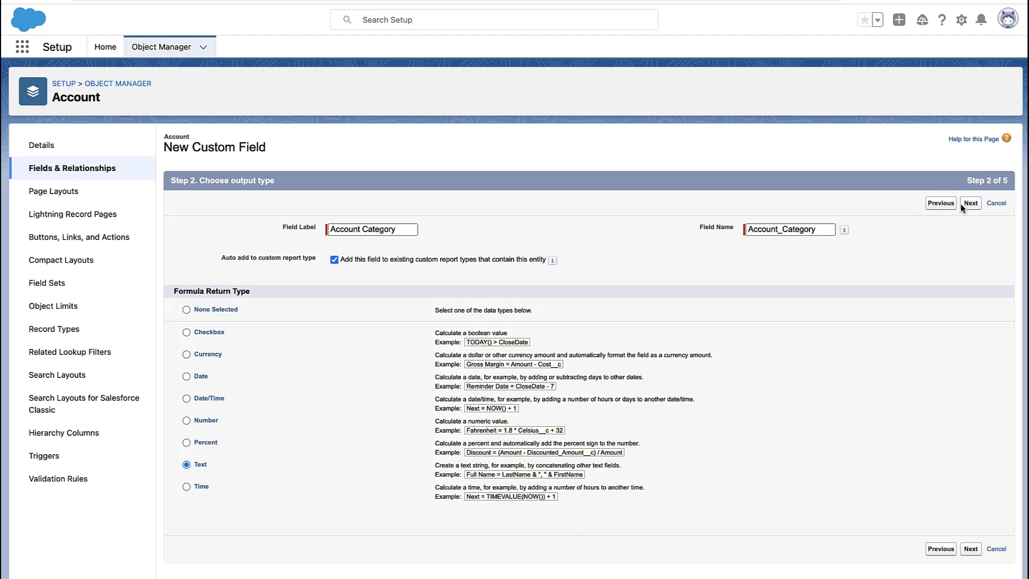
# Insert an IF function in the Advanced Formula editor and clear its logical_test placeholder.
pyautogui.click(970, 202)
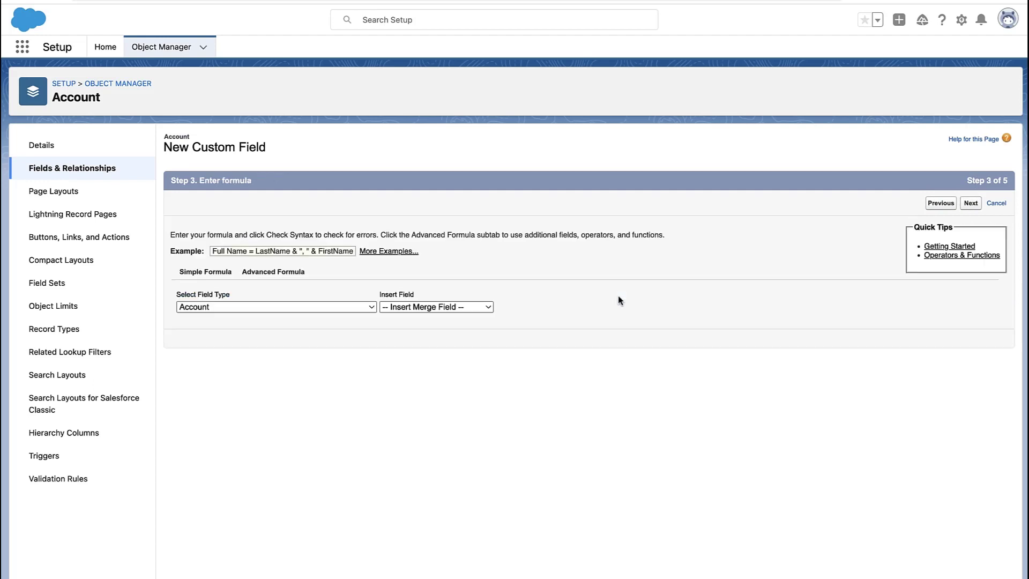
pyautogui.click(205, 271)
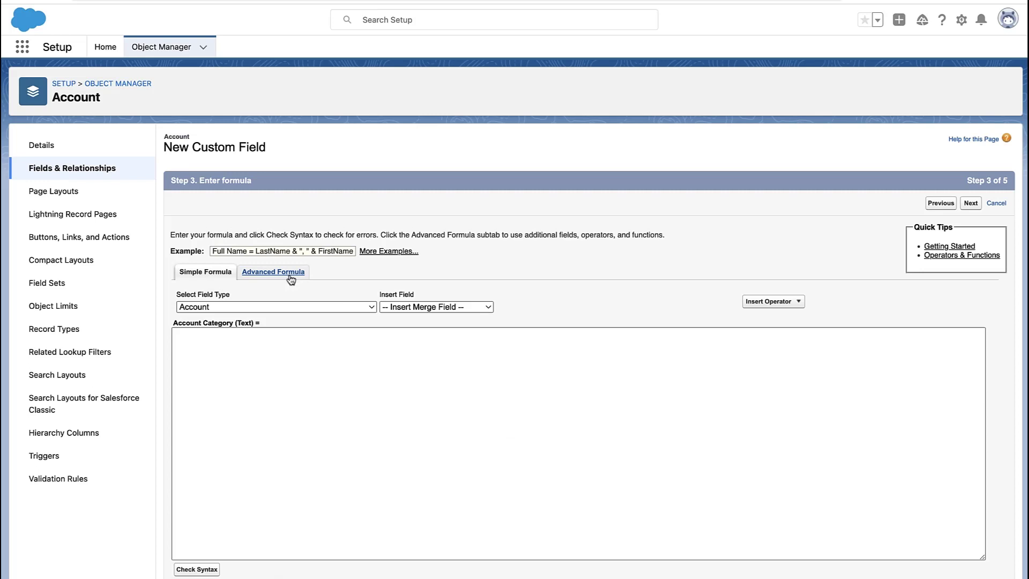
pyautogui.click(273, 271)
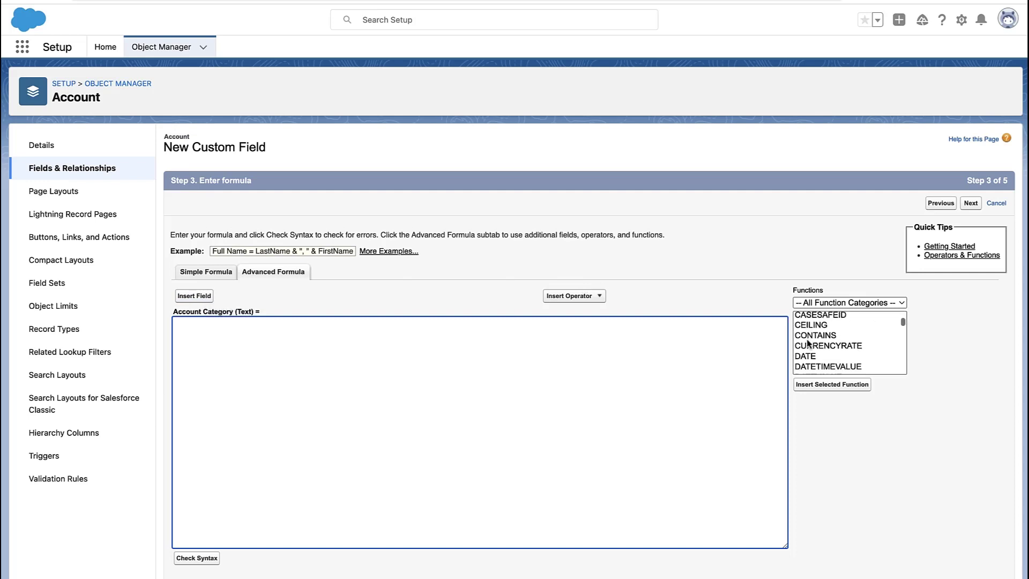
pyautogui.scroll(-3)
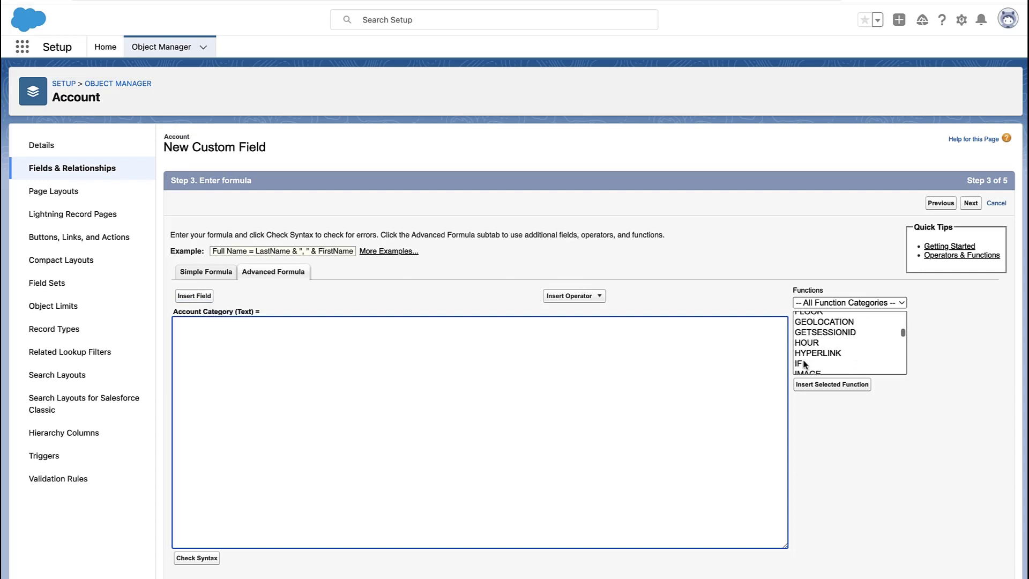
pyautogui.click(831, 384)
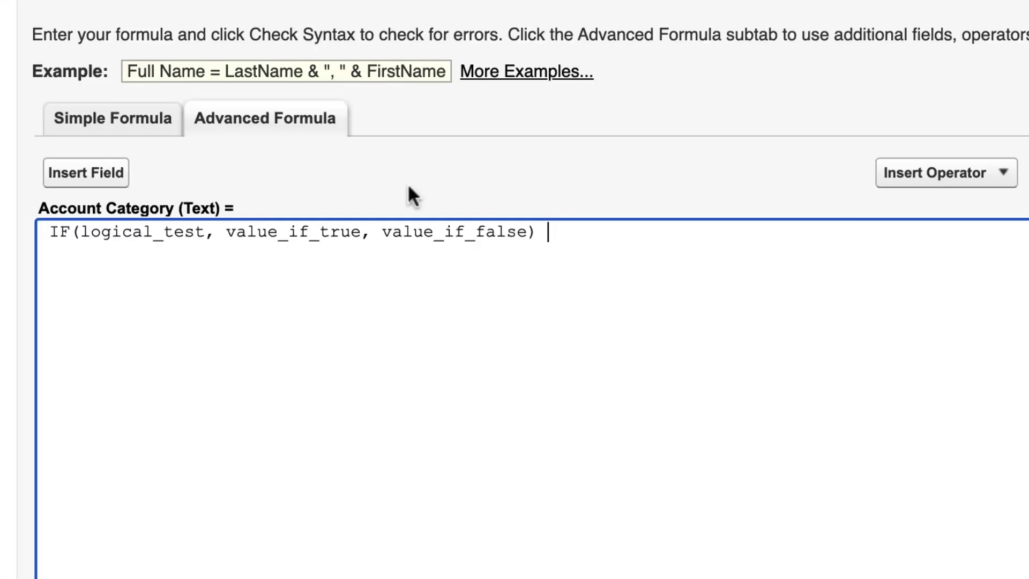
pyautogui.doubleClick(157, 231)
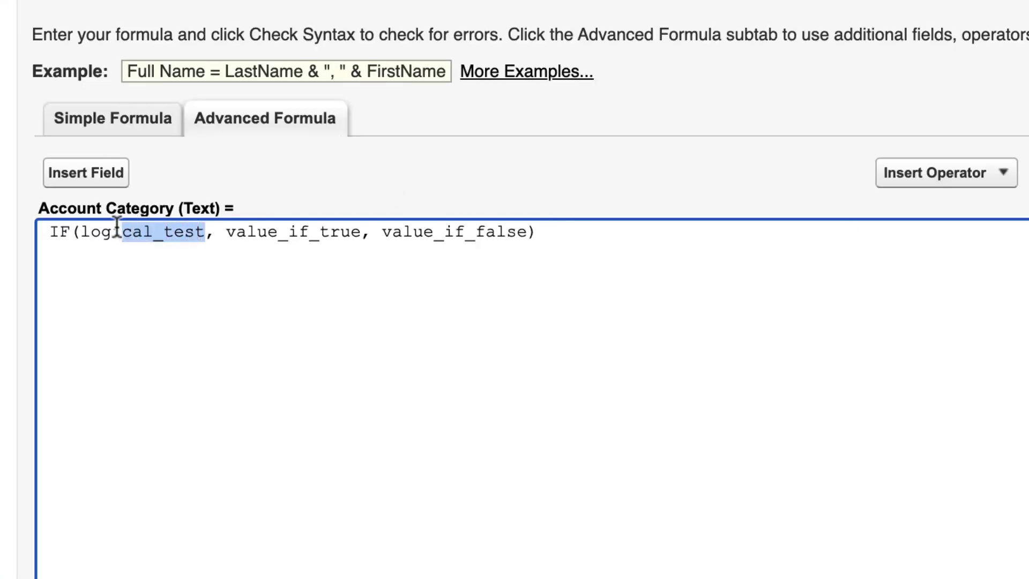
pyautogui.doubleClick(151, 232)
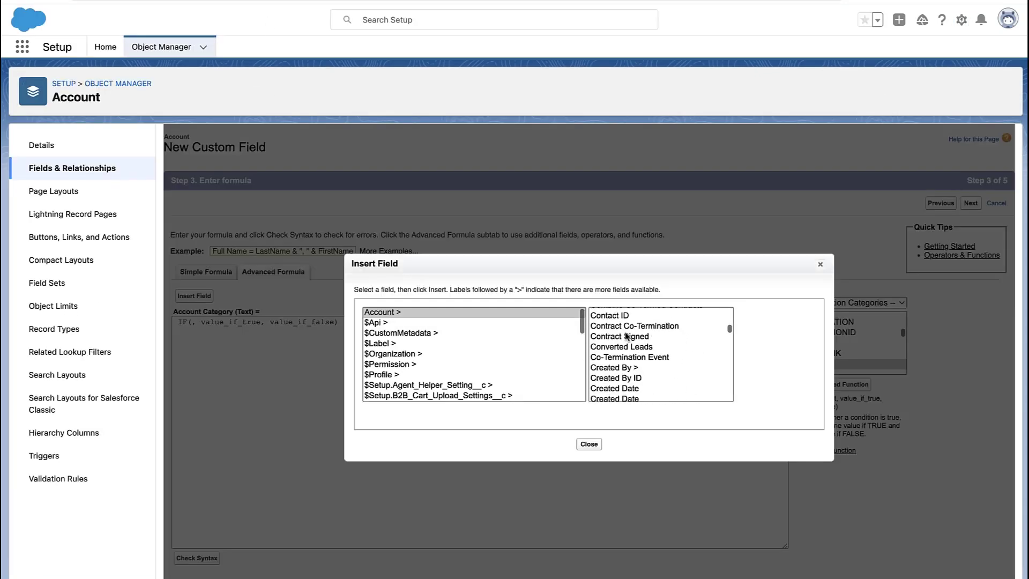
# Make the IF test NumberOfEmployees > 10000 and return "Enterprise " when true.
pyautogui.click(589, 444)
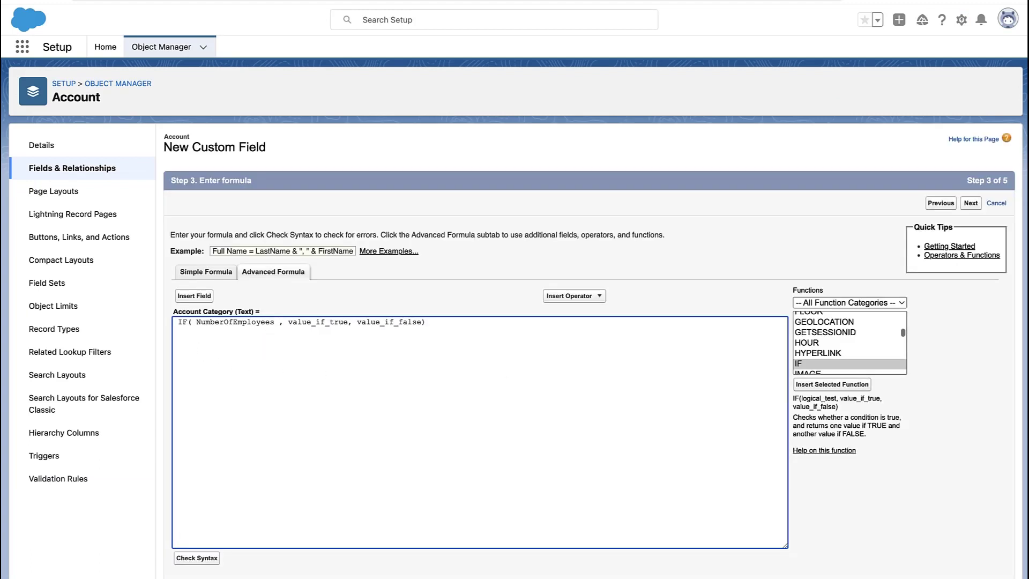
pyautogui.write('>')
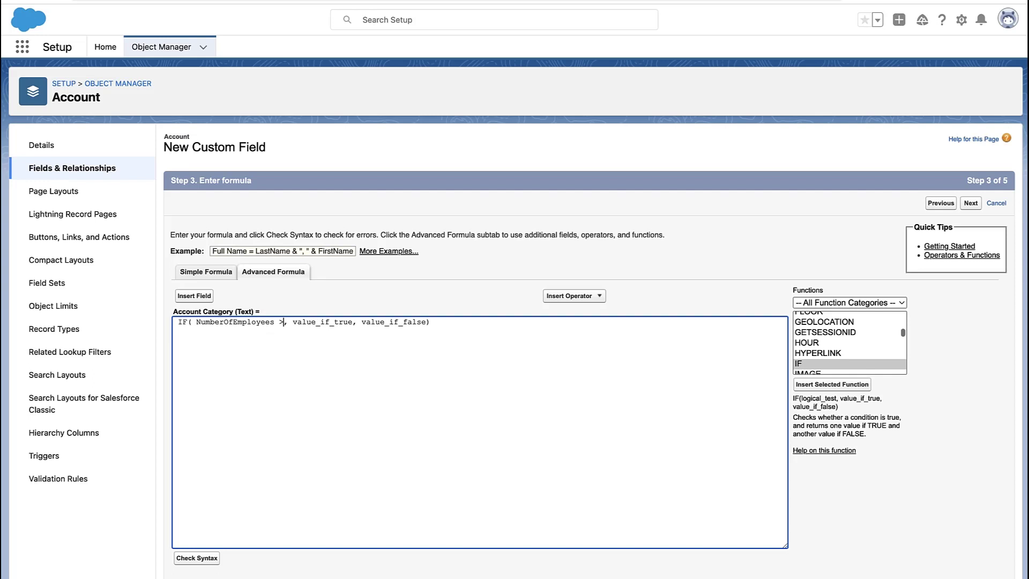
pyautogui.write('10000')
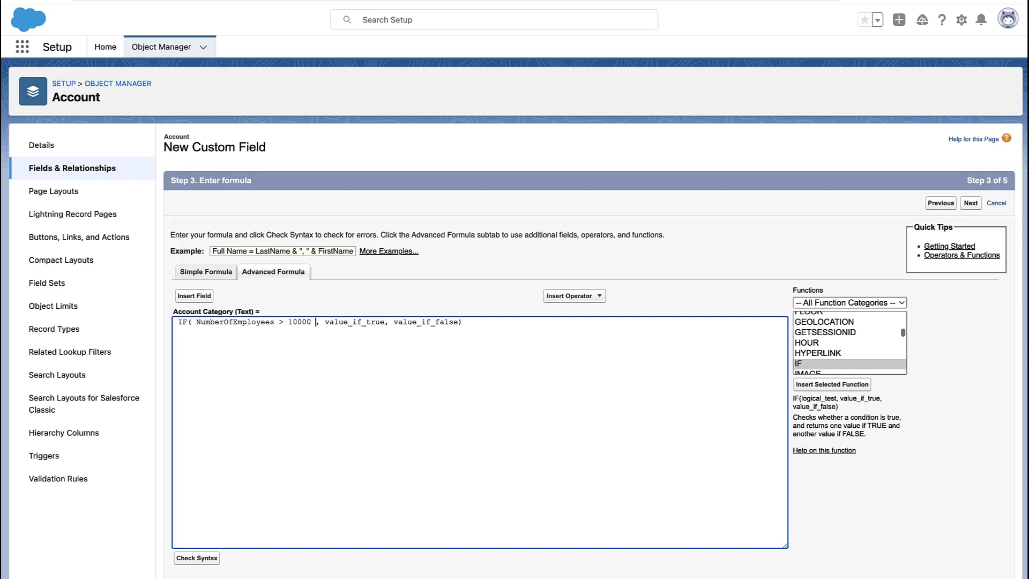
pyautogui.doubleClick(354, 322)
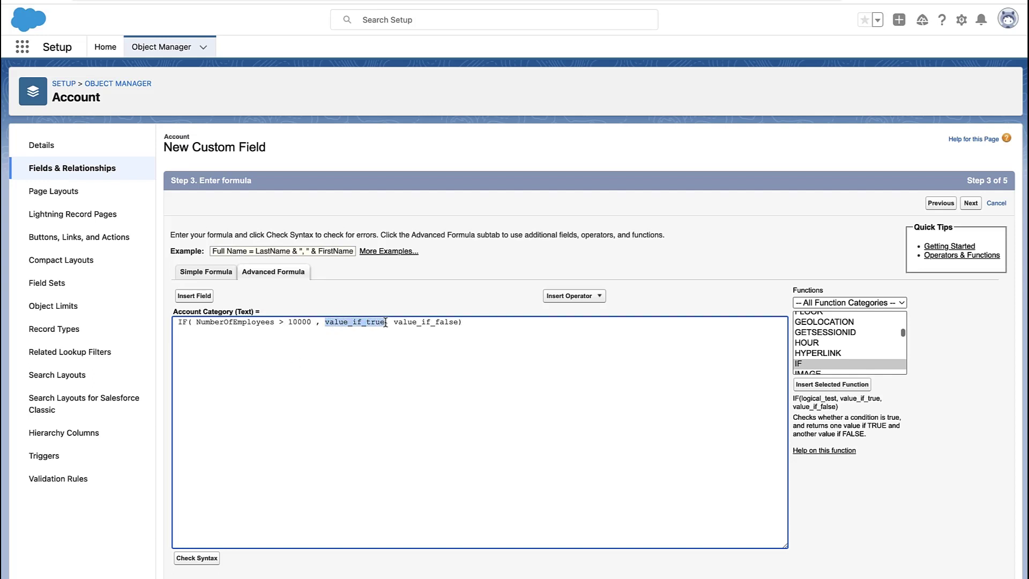
pyautogui.write('"L')
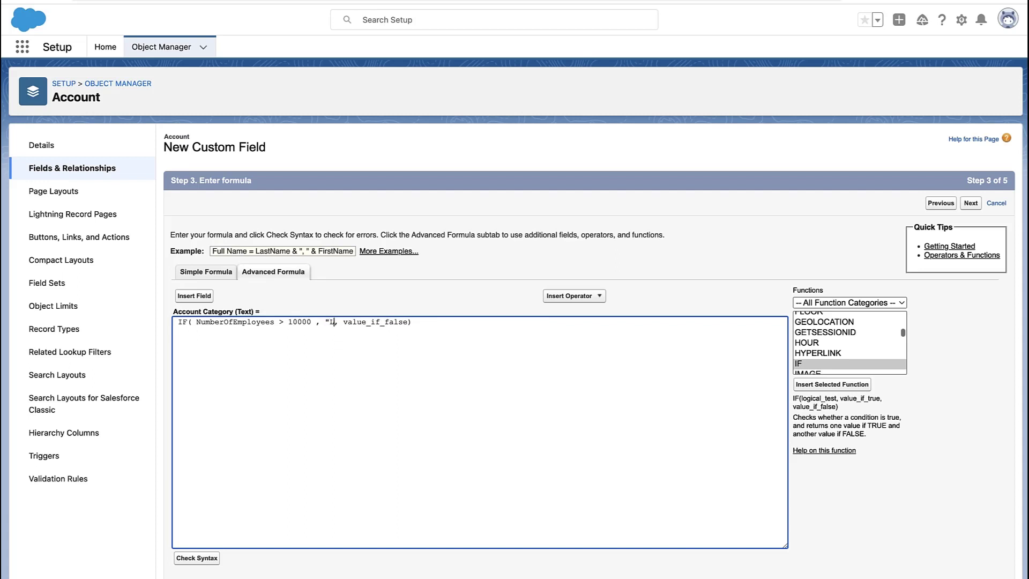
pyautogui.write('arge')
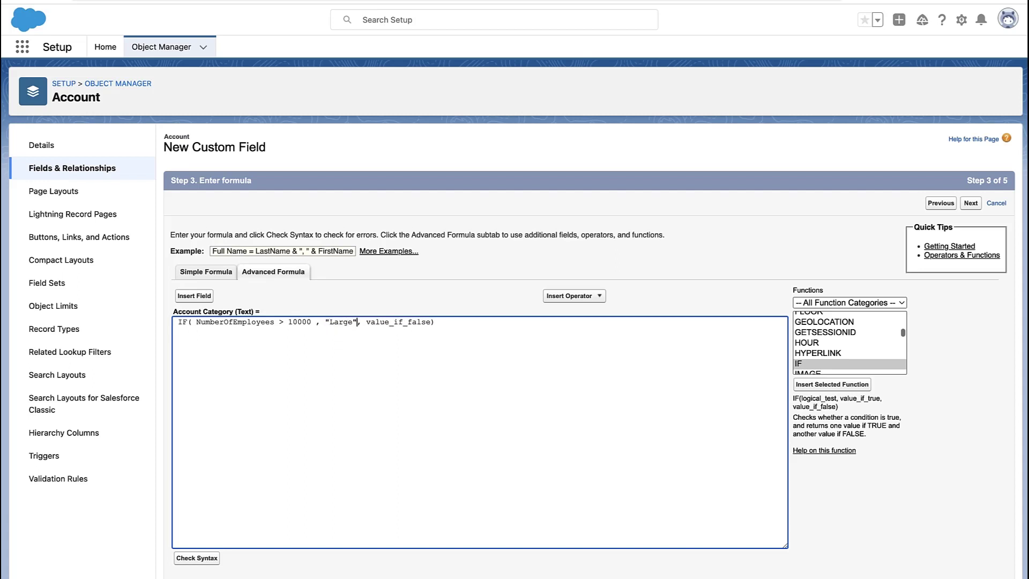
pyautogui.write('Enterprise')
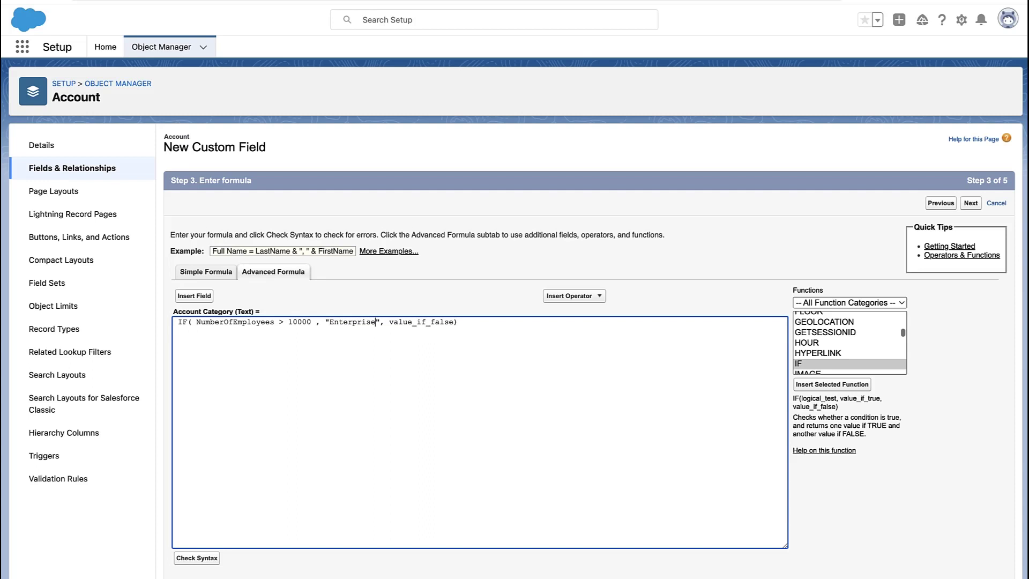
pyautogui.write('" "')
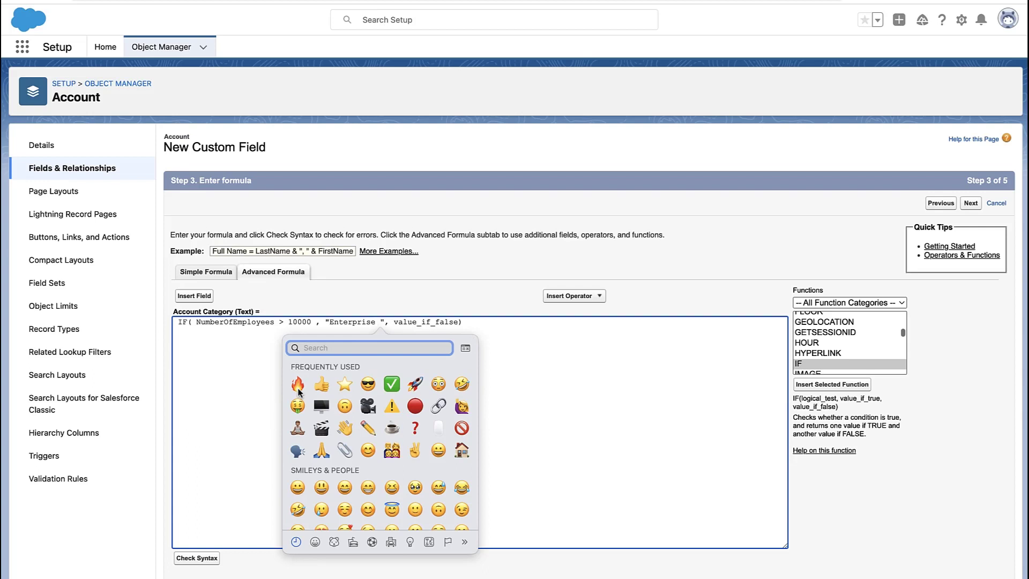
# Add a fire emoji after Enterprise and clear the value_if_false placeholder.
pyautogui.click(297, 384)
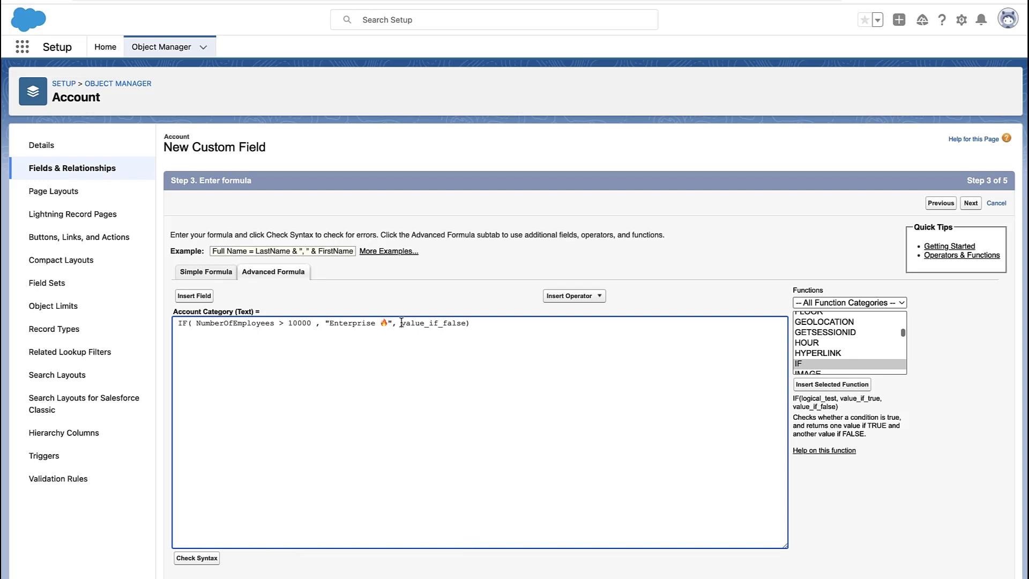
pyautogui.doubleClick(432, 322)
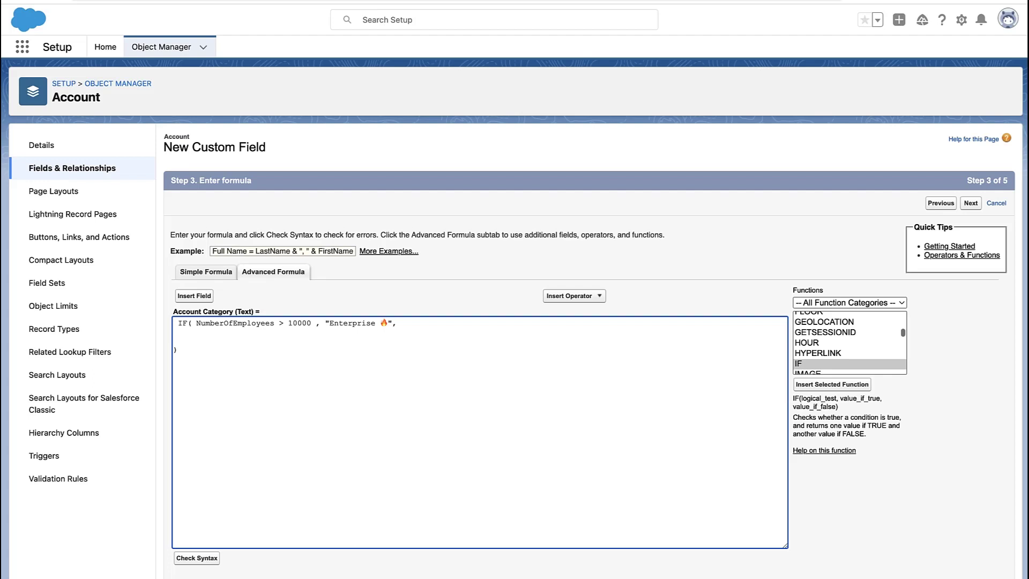
# Nest IFs returning "MidMarket" above 5000, "SMB" above 2500, otherwise "Other".
pyautogui.write('IF( NumberO')
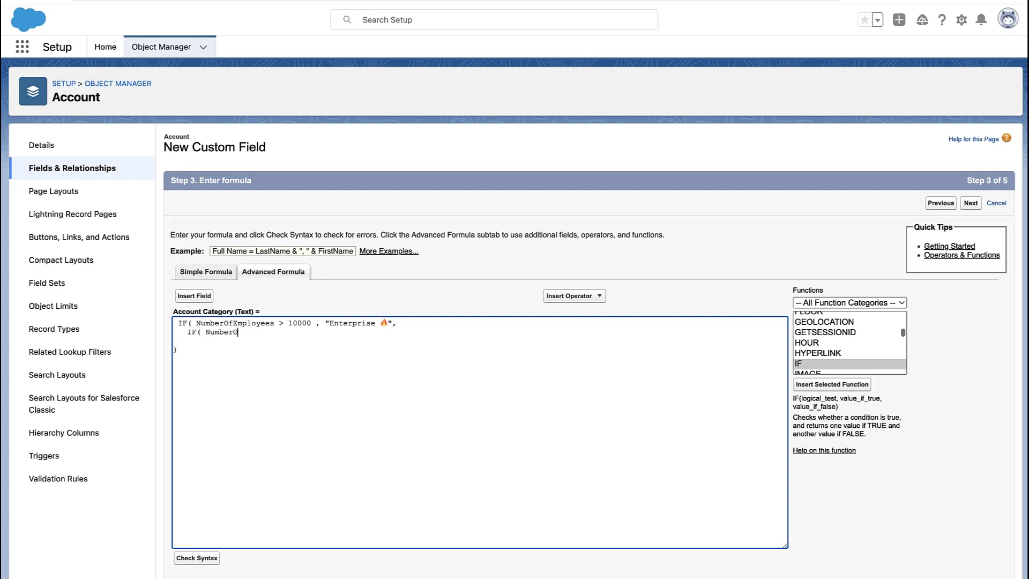
pyautogui.write('fEmployees')
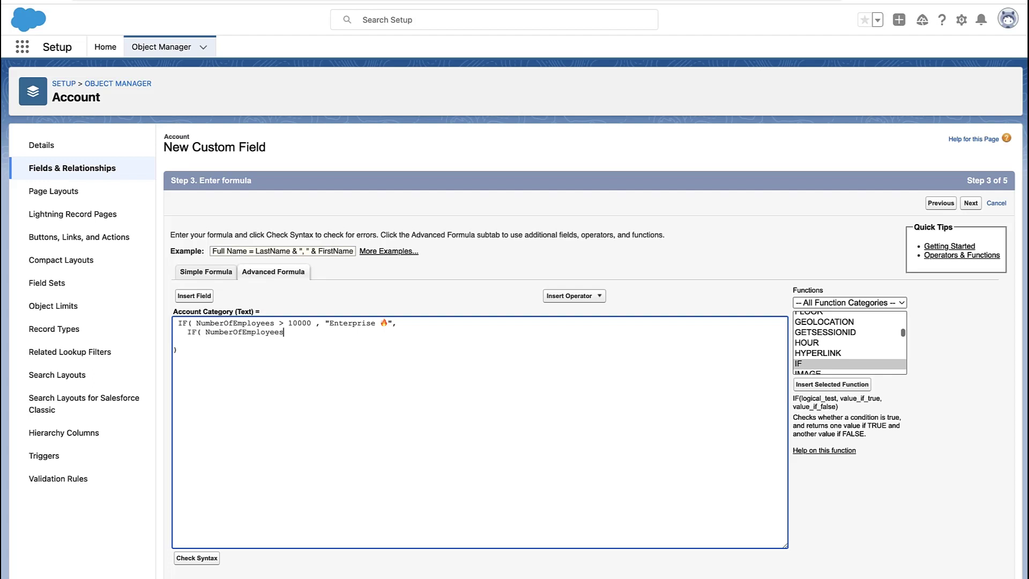
pyautogui.write('> 5000, "')
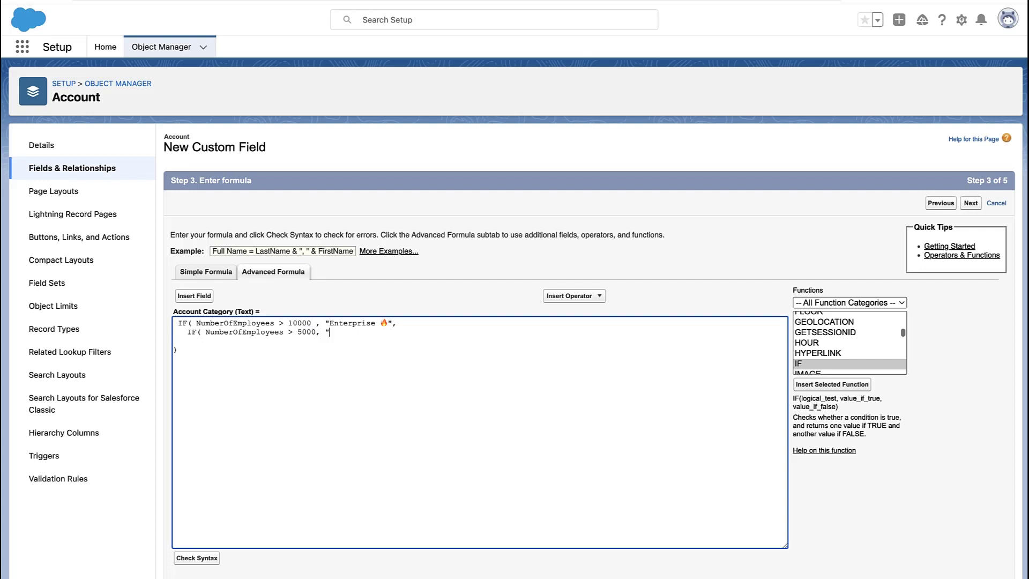
pyautogui.write('MidMarket",')
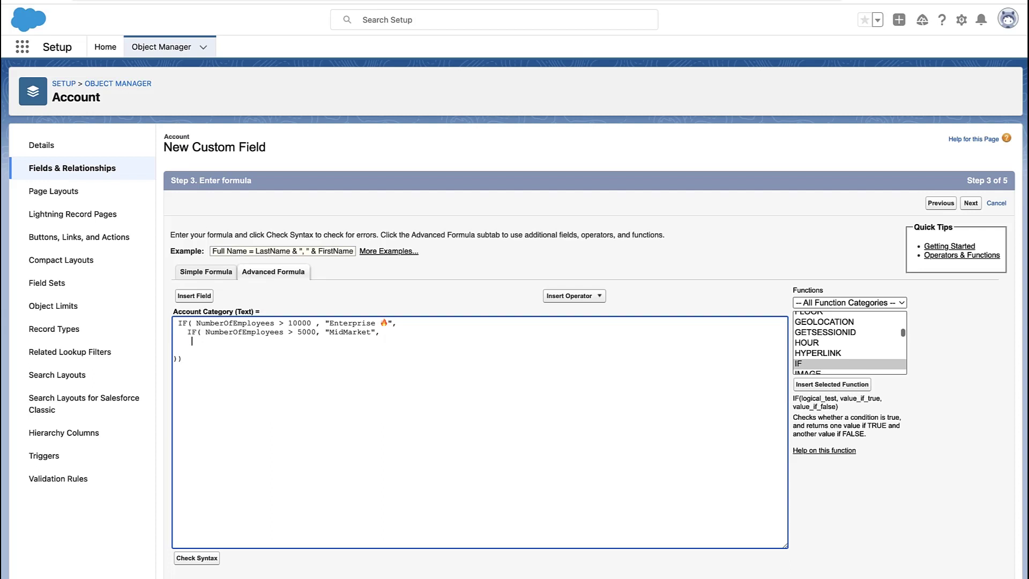
pyautogui.write('IF( NumberOfEmployees >')
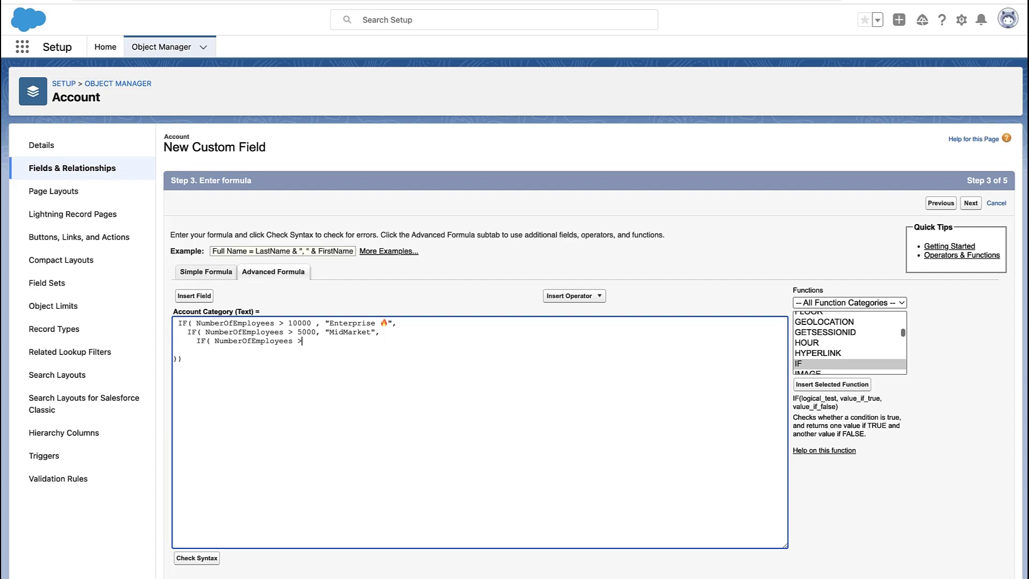
pyautogui.write('2500,')
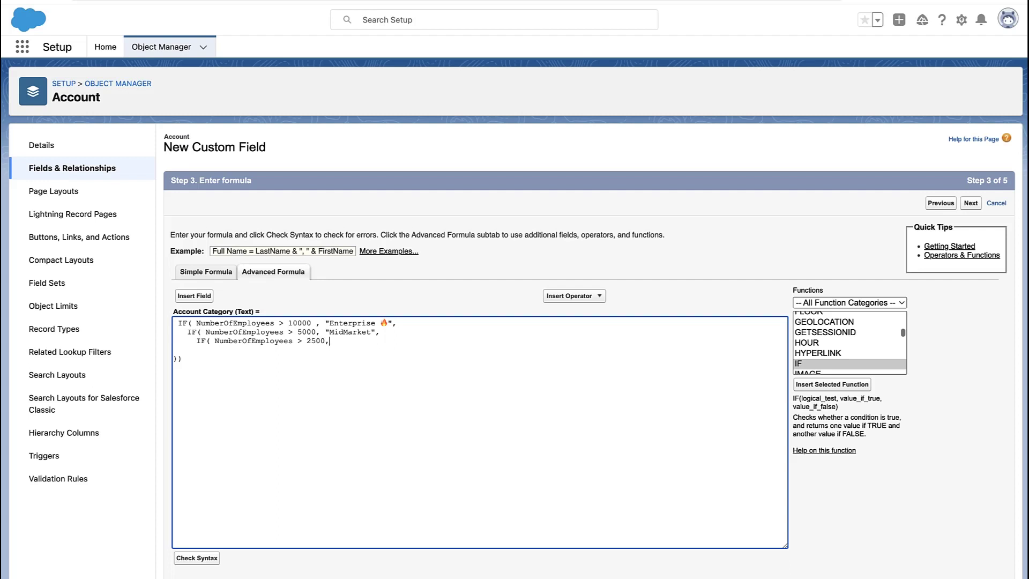
pyautogui.write('"SMB"')
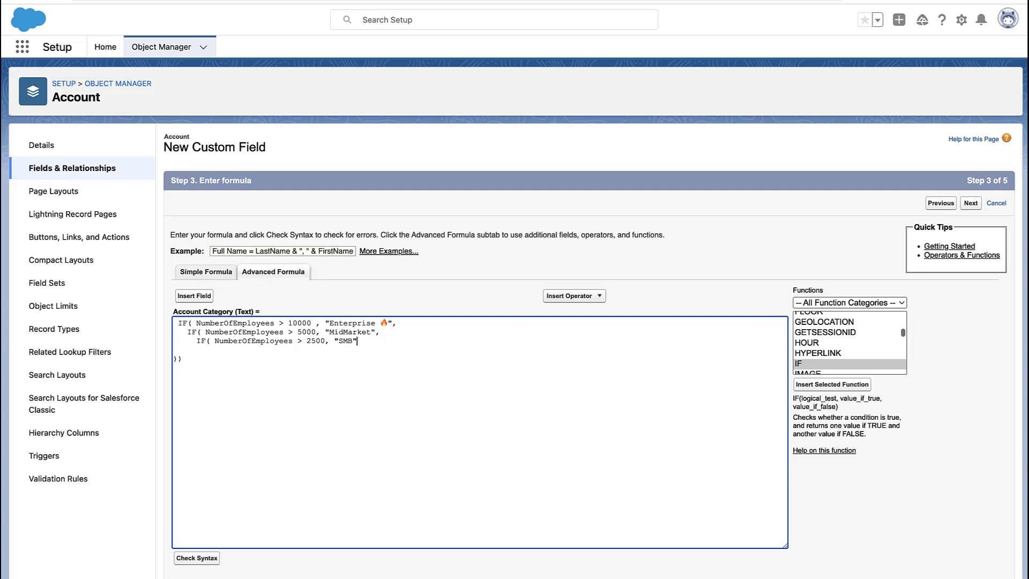
pyautogui.write(',')
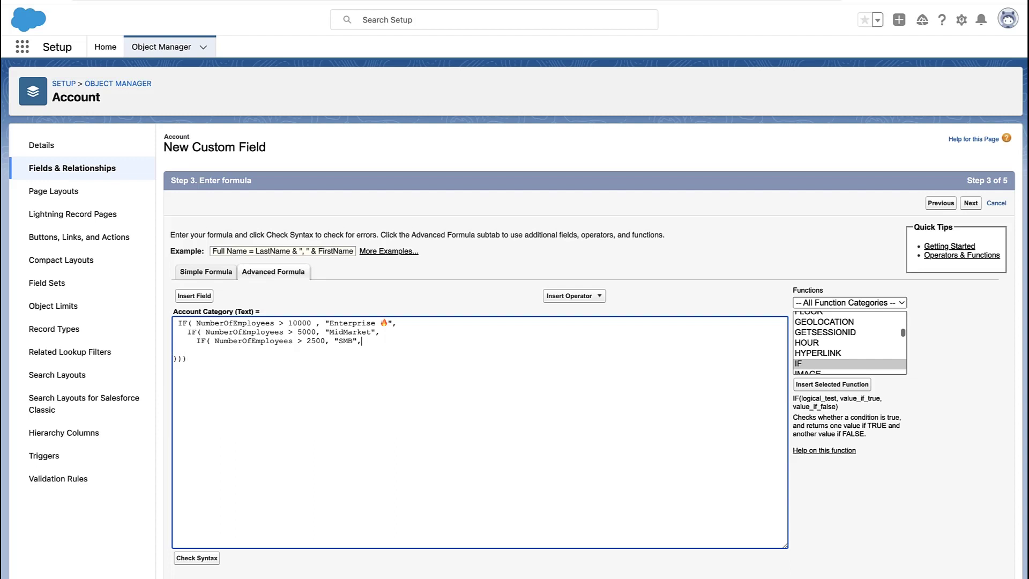
pyautogui.write('"C')
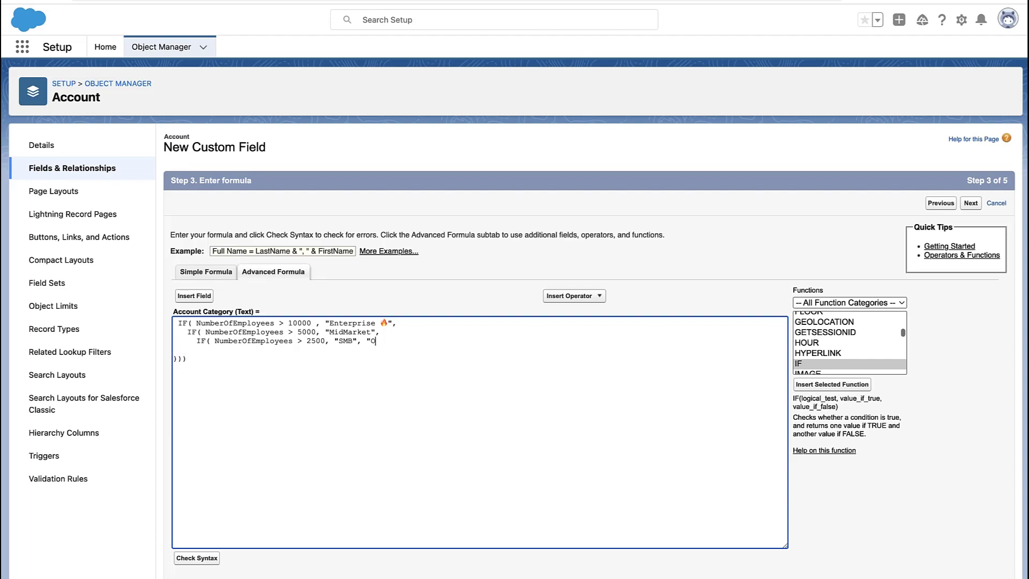
pyautogui.write('ther"')
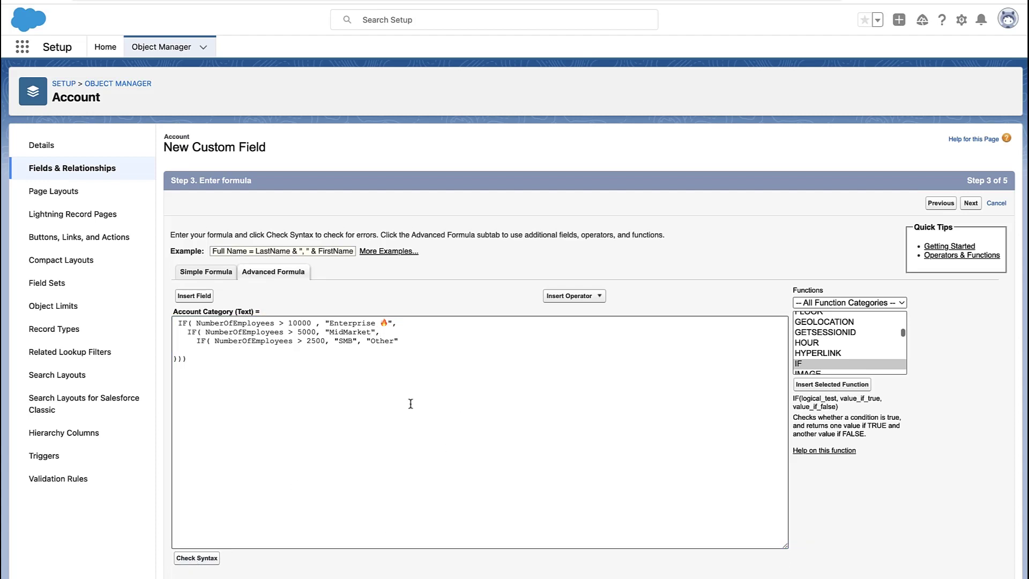
# Run Check Syntax to confirm the formula has no errors.
pyautogui.click(194, 296)
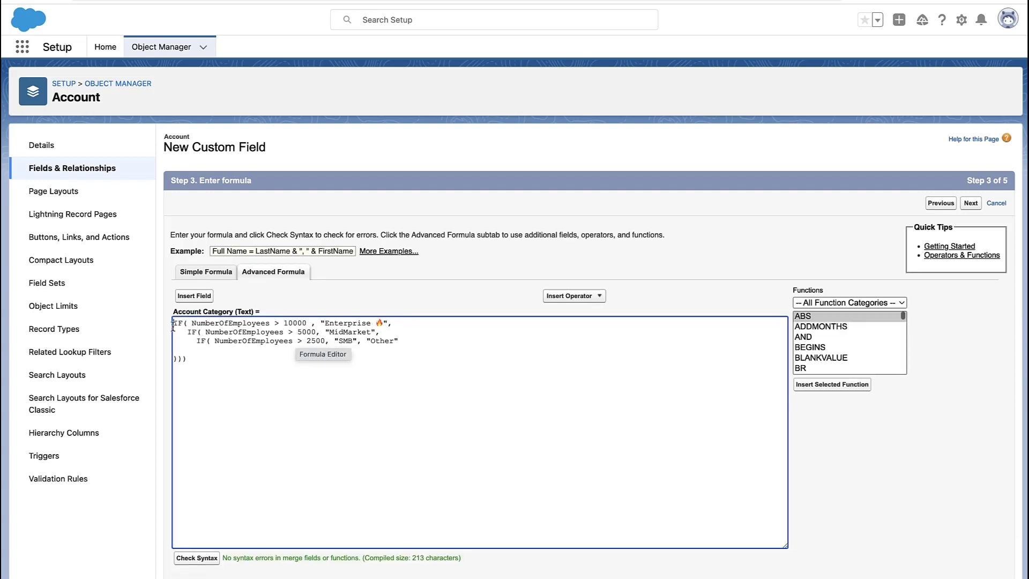
# Accept default field-level security and page layouts, then save the Account Category field.
pyautogui.click(969, 202)
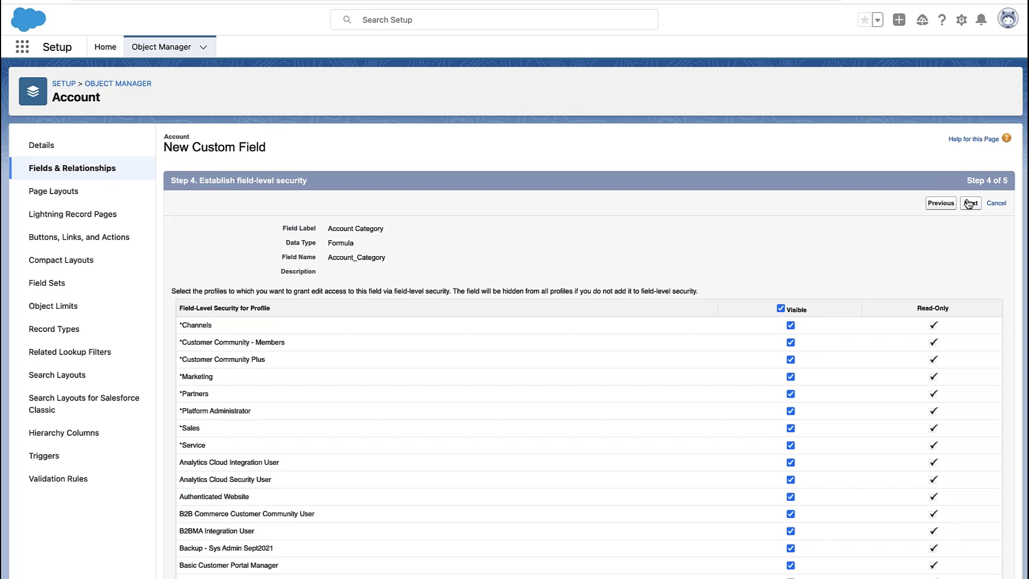
pyautogui.click(970, 202)
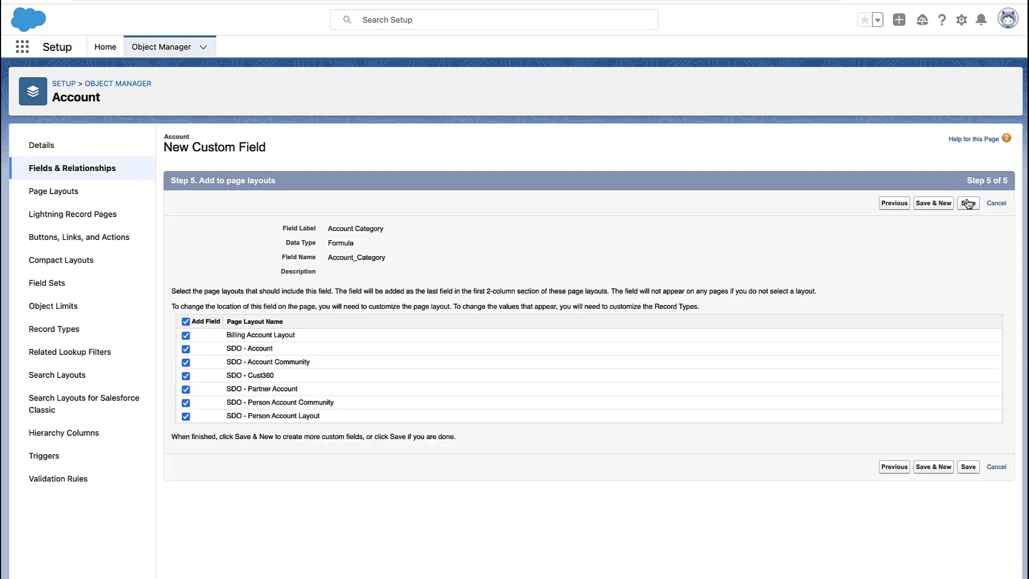
pyautogui.click(967, 203)
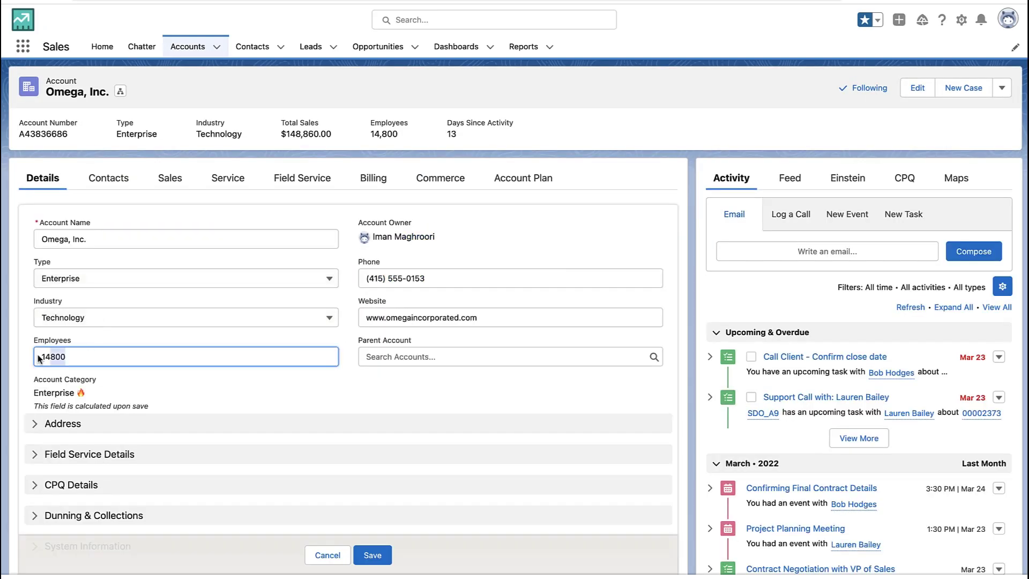
# Save Omega, Inc. with different employee counts to watch Account Category change, then go to Reports.
pyautogui.write('4000')
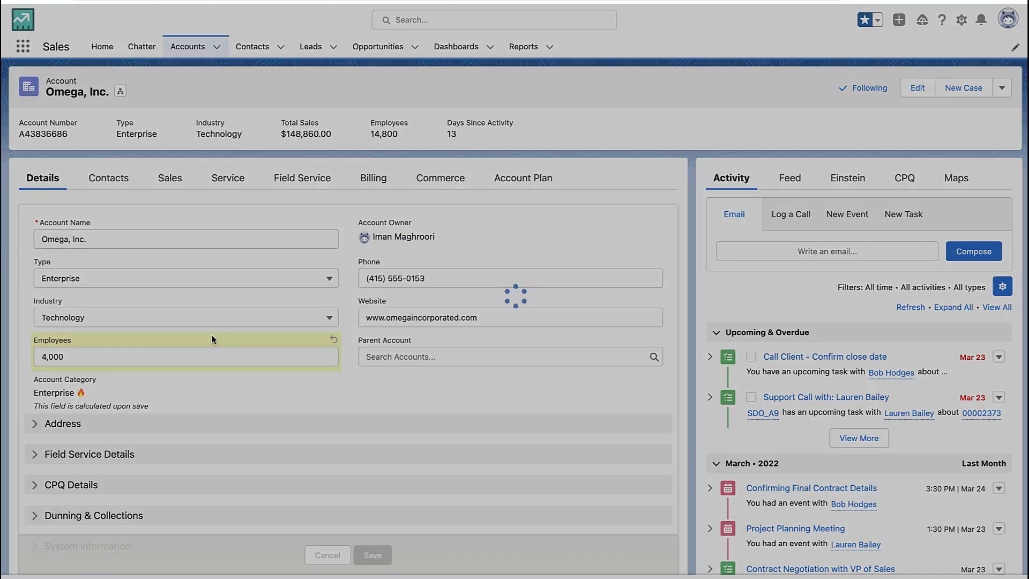
pyautogui.click(372, 554)
pyautogui.write('7500')
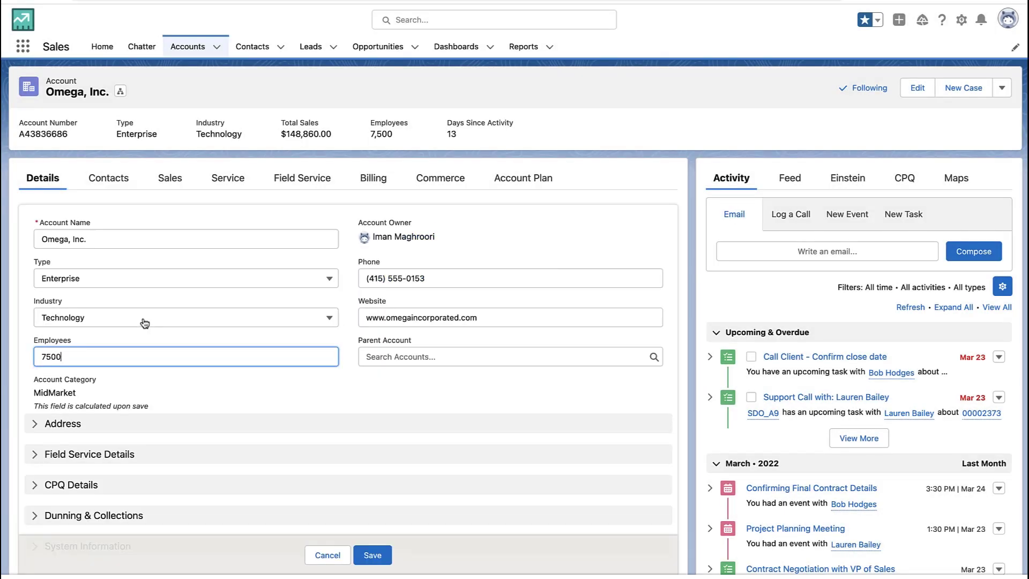
pyautogui.click(372, 555)
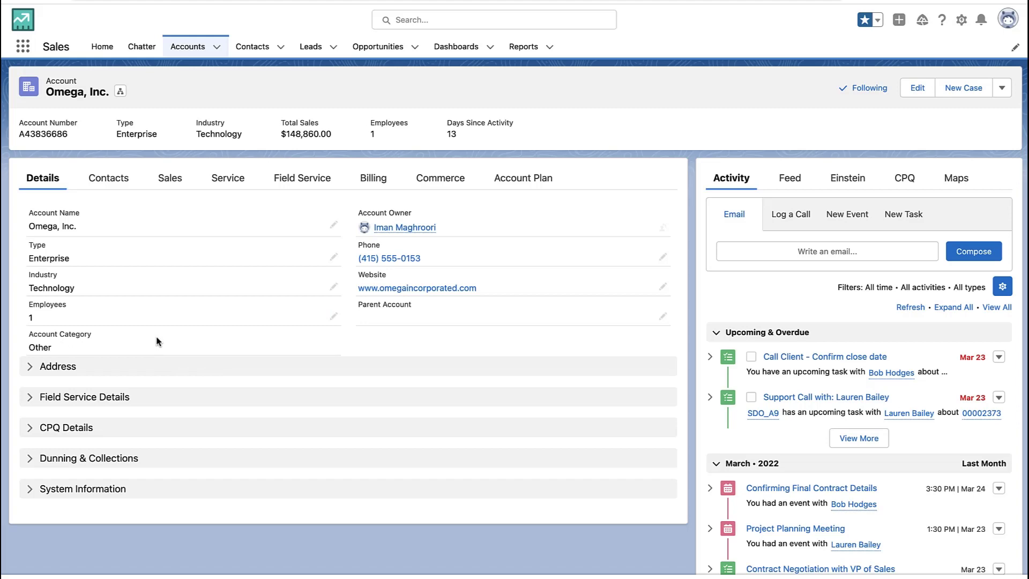
pyautogui.click(523, 46)
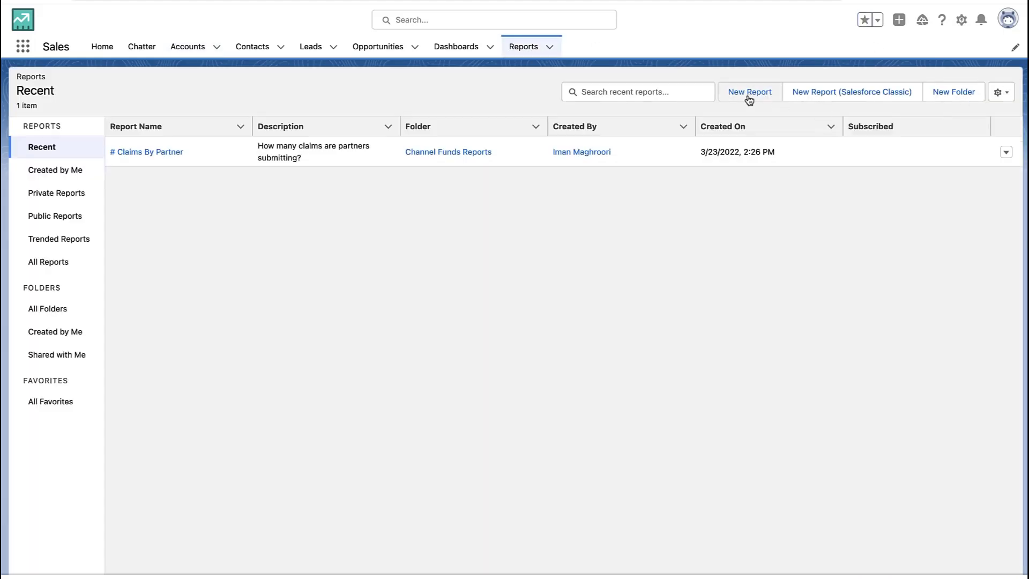
# Start a new Accounts report and begin adding a bucket column.
pyautogui.click(749, 92)
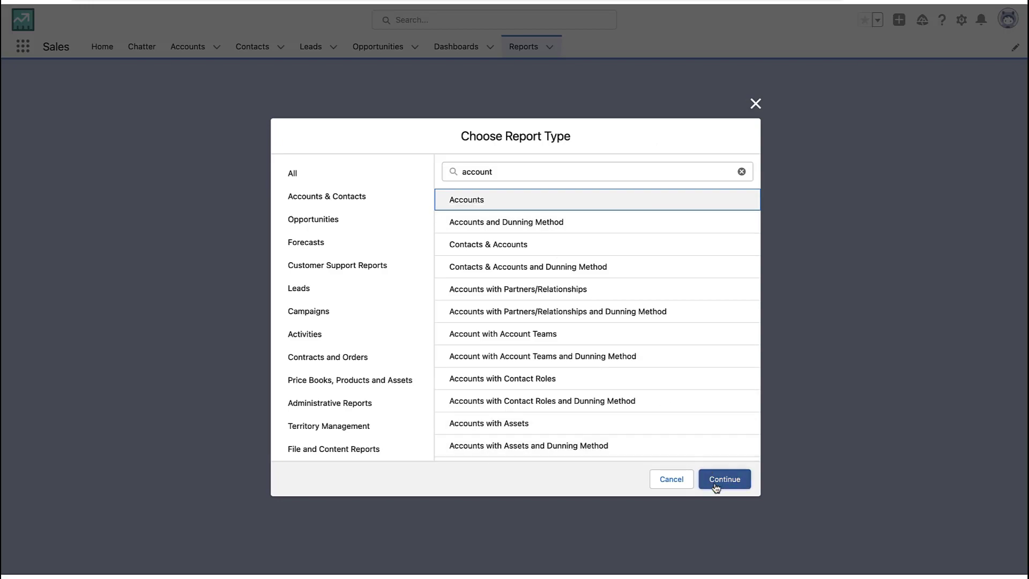
pyautogui.click(723, 478)
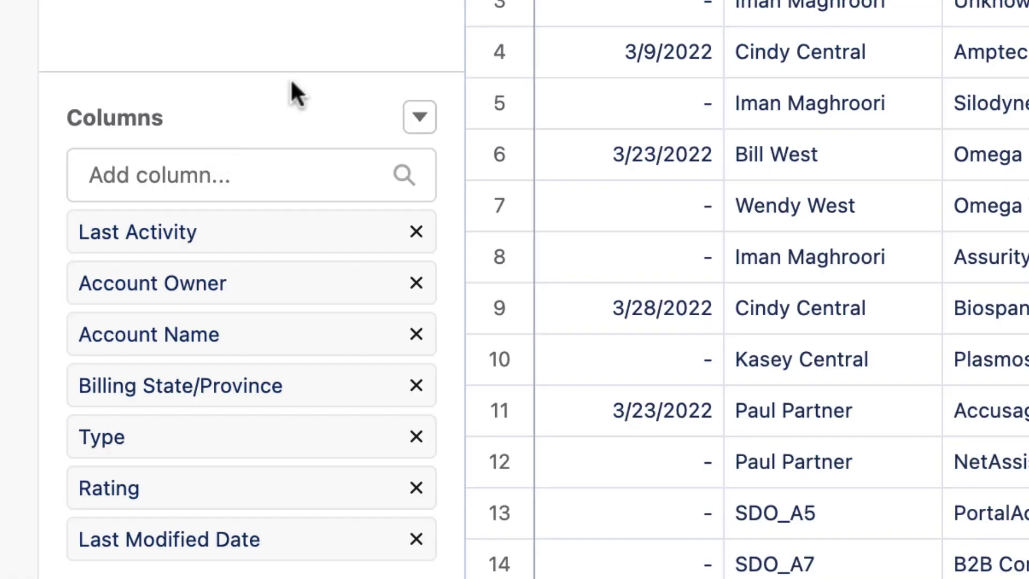
pyautogui.click(419, 118)
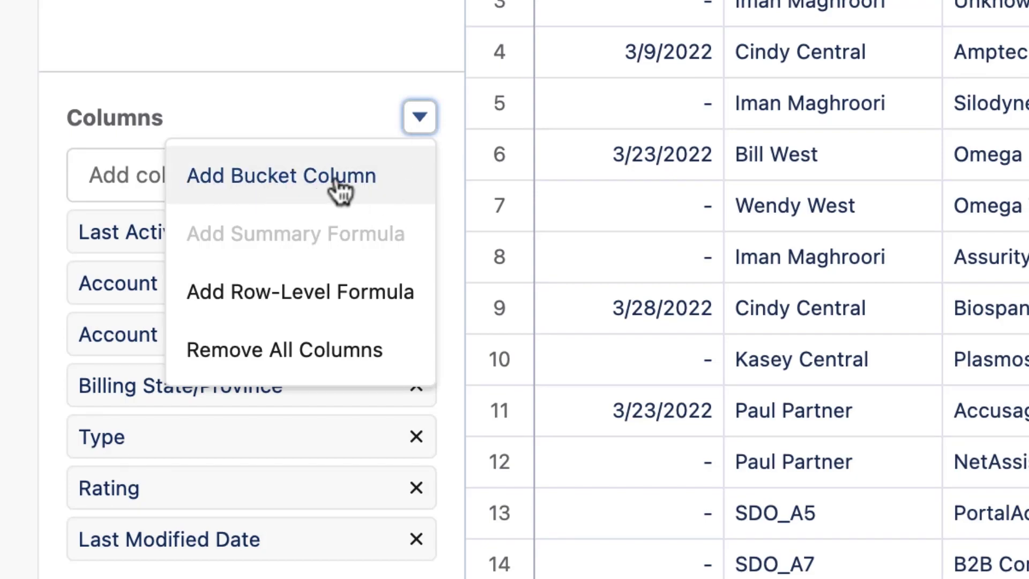
pyautogui.click(281, 174)
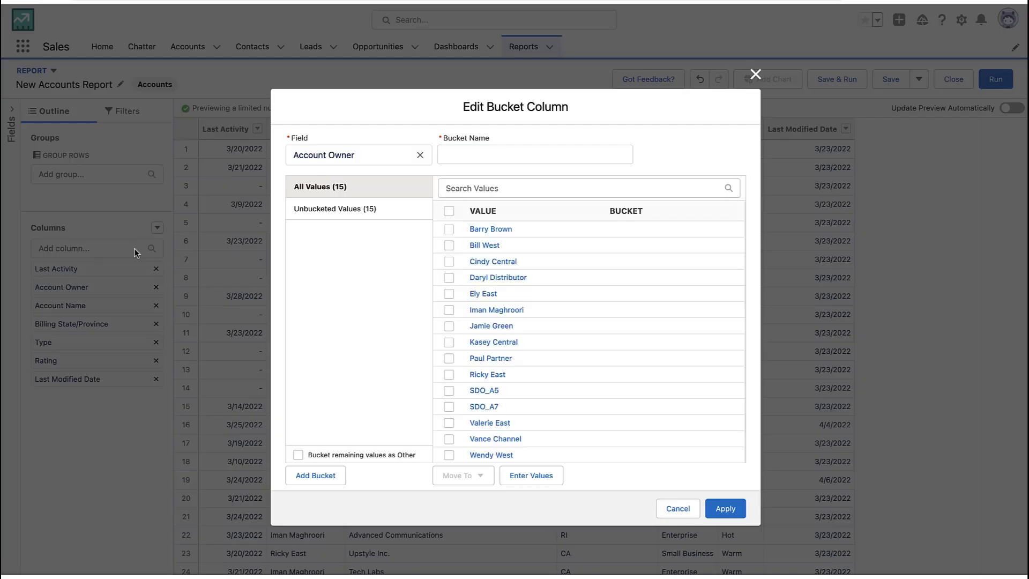
# Apply a 'Category' bucket on Employees with ranges 1000/5000/10000 named Other, SMB, MidMarket, Enterprise.
pyautogui.click(534, 154)
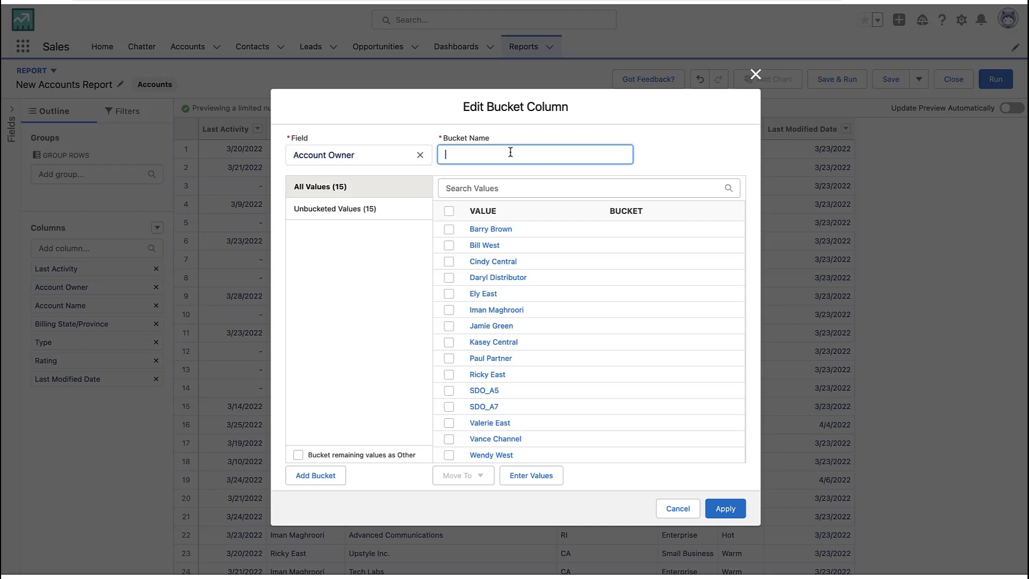
pyautogui.write('Category')
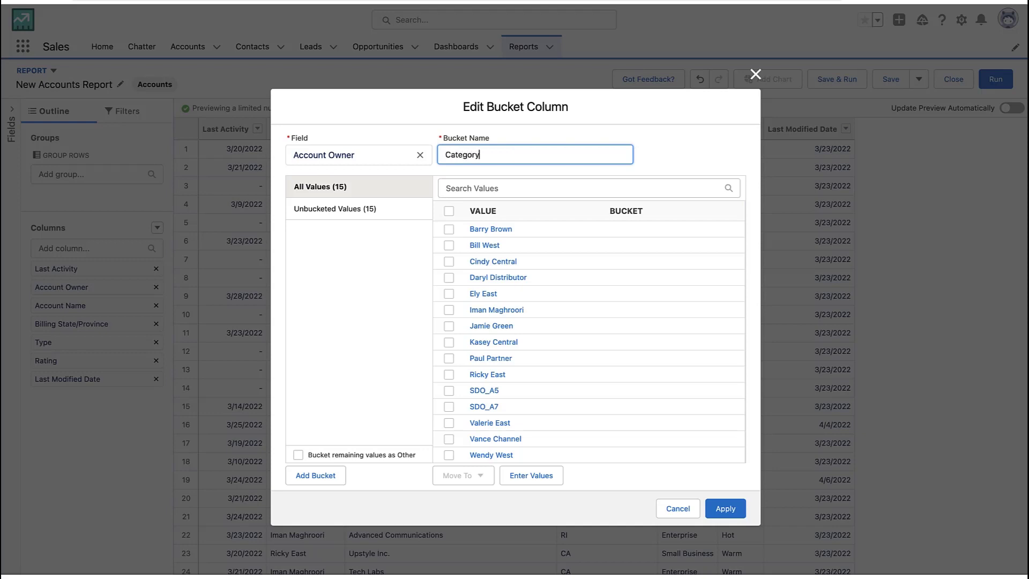
pyautogui.moveTo(413, 153)
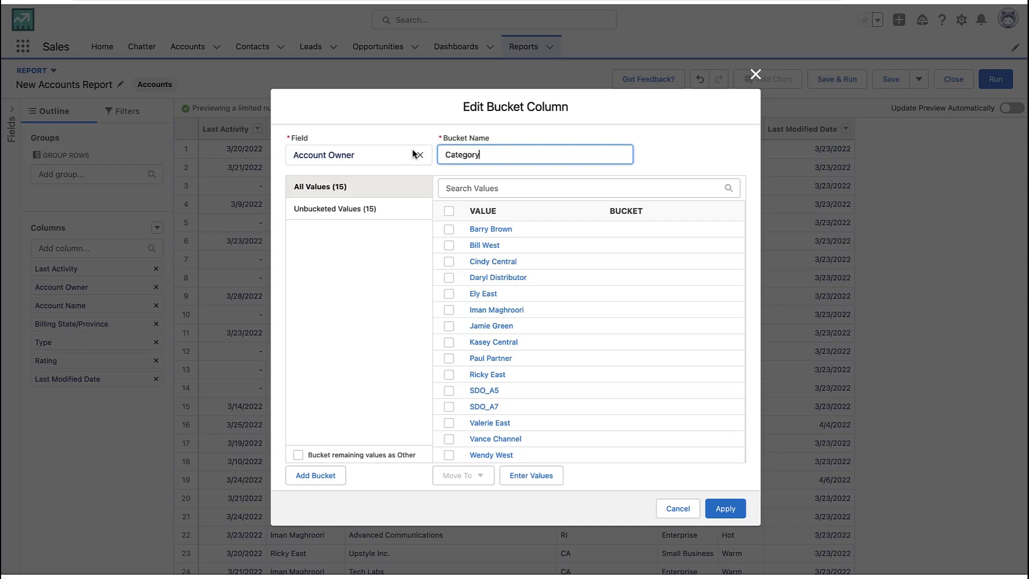
pyautogui.click(355, 154)
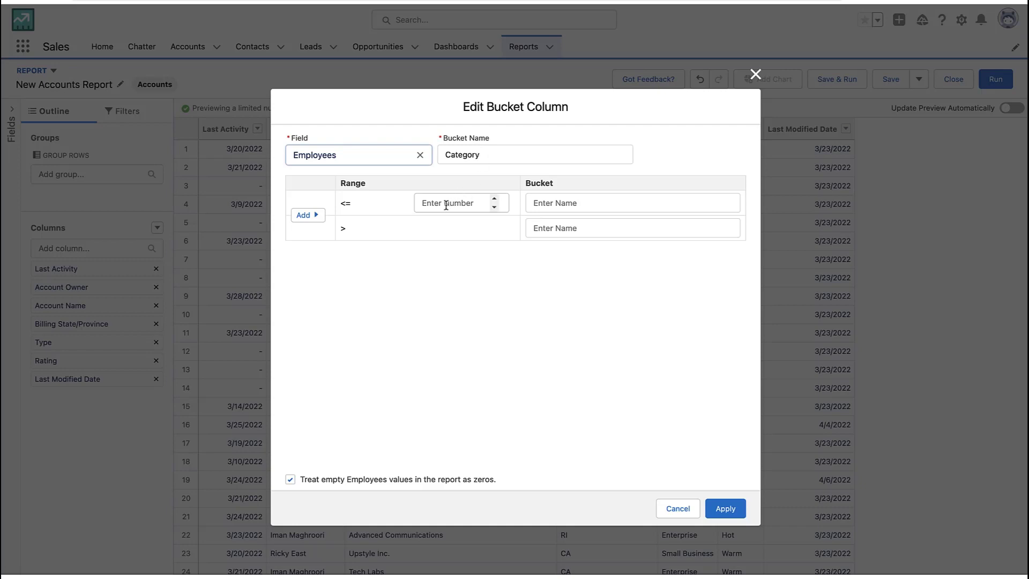
pyautogui.click(303, 214)
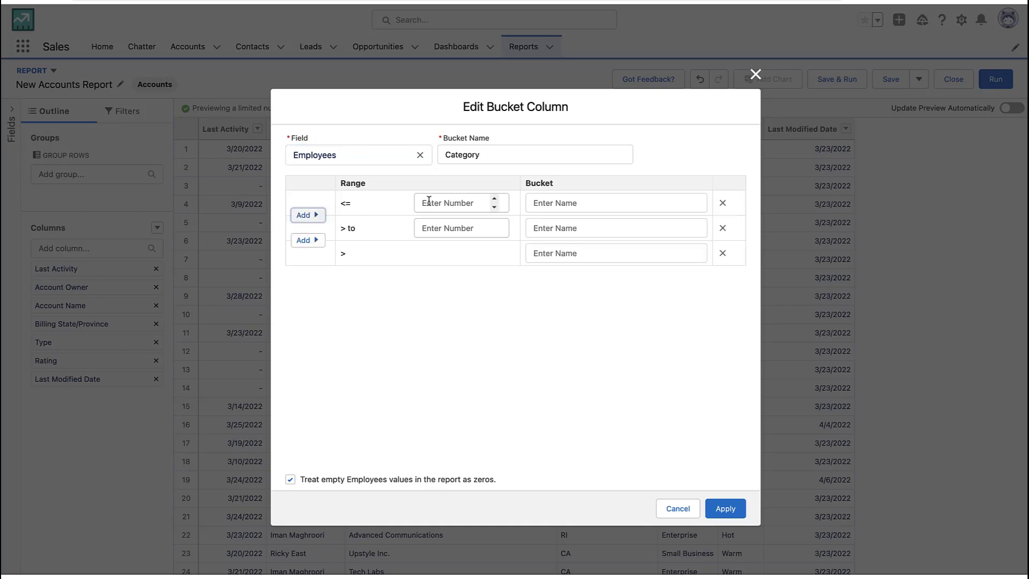
pyautogui.write('1000')
pyautogui.write('5000')
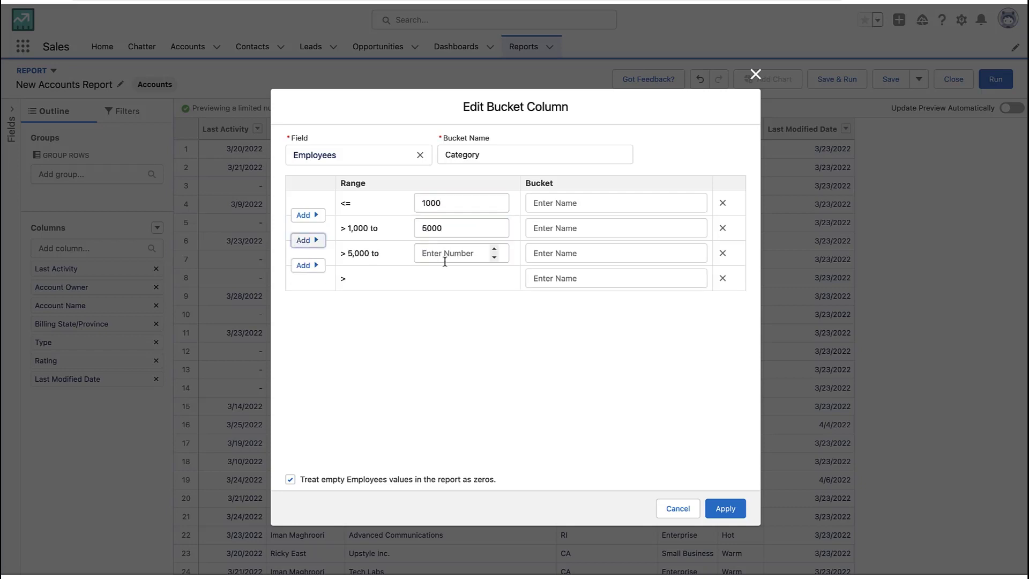
pyautogui.write('Othe')
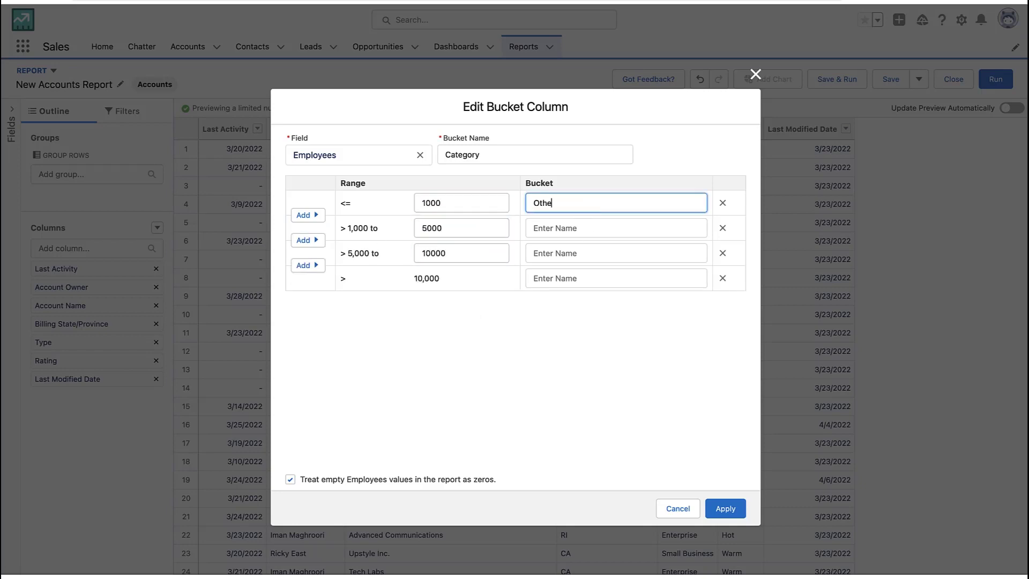
pyautogui.write('MidMarket')
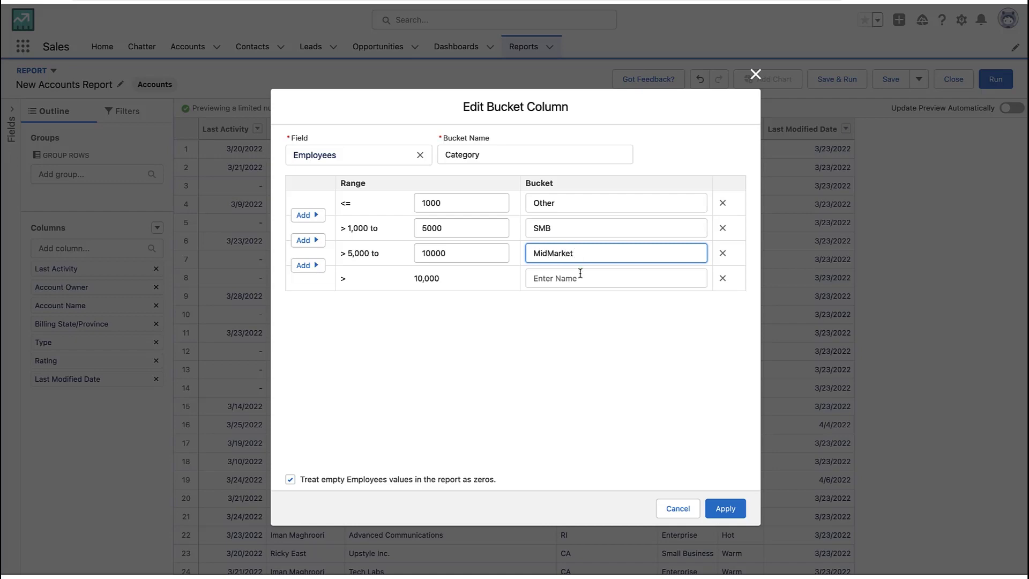
pyautogui.write('Enterprise')
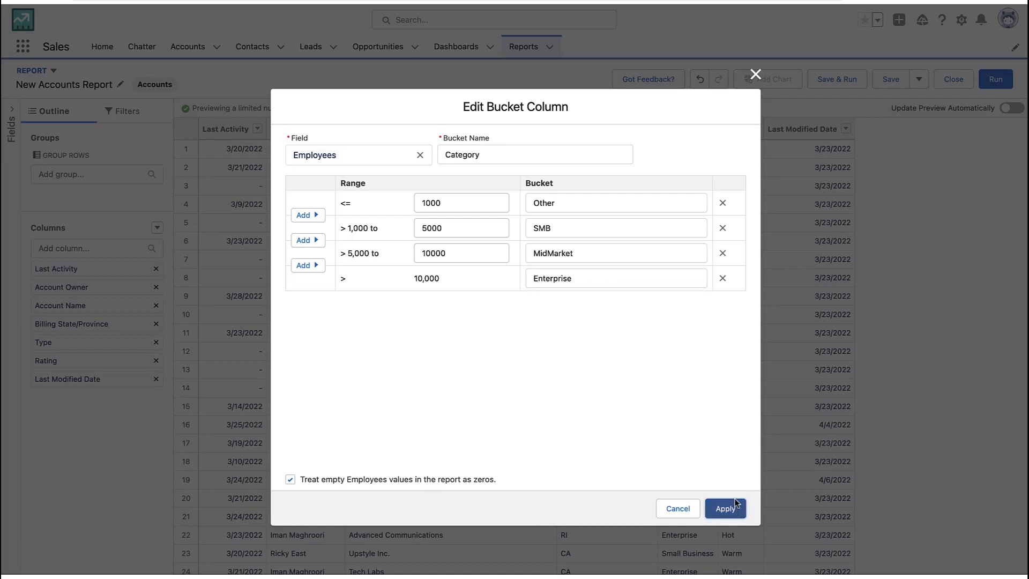
pyautogui.click(724, 508)
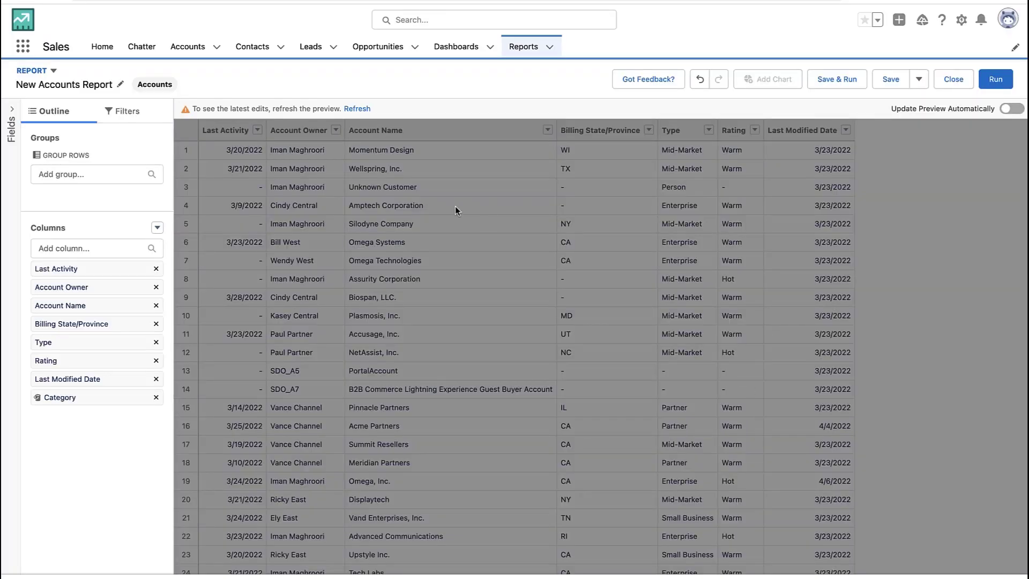
# Group report rows by Category and refresh the preview to show Other and SMB subtotals.
pyautogui.click(356, 109)
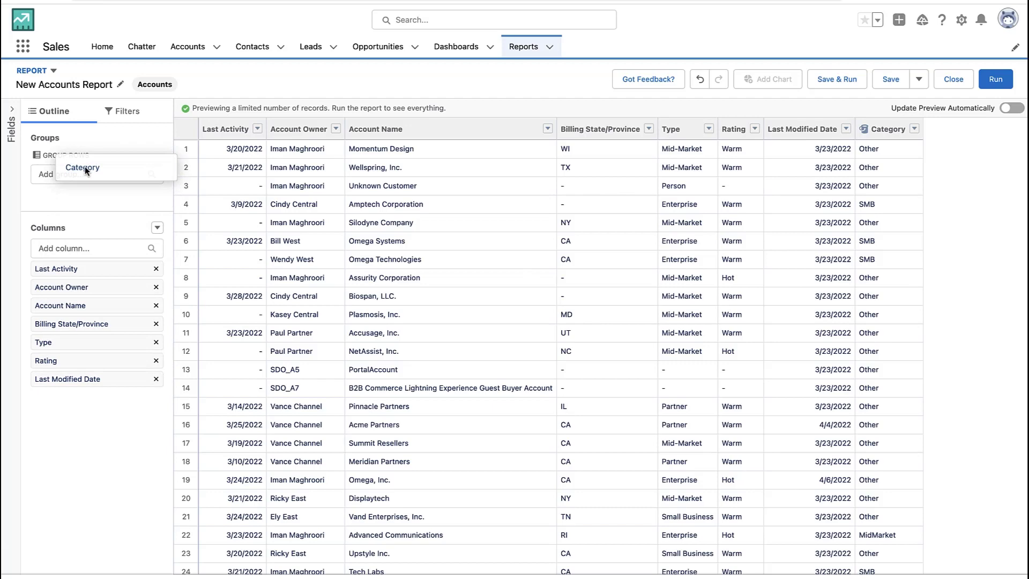
pyautogui.click(83, 167)
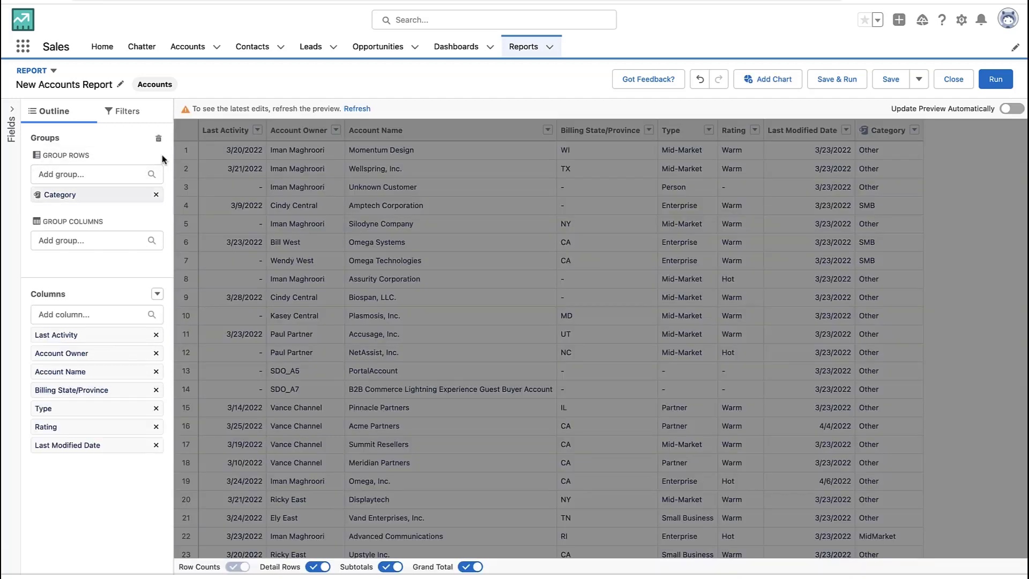
pyautogui.click(357, 108)
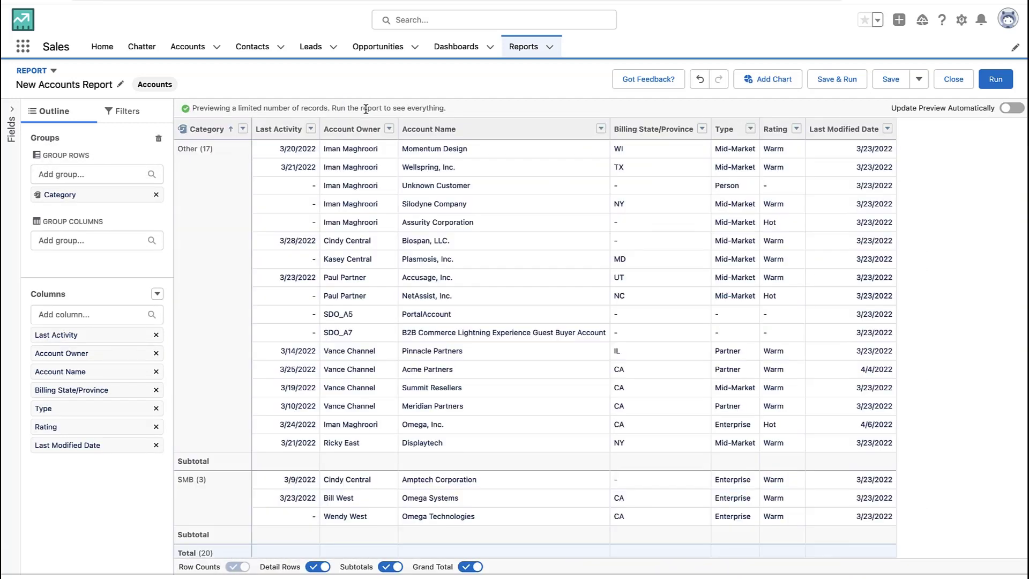
pyautogui.scroll(-3)
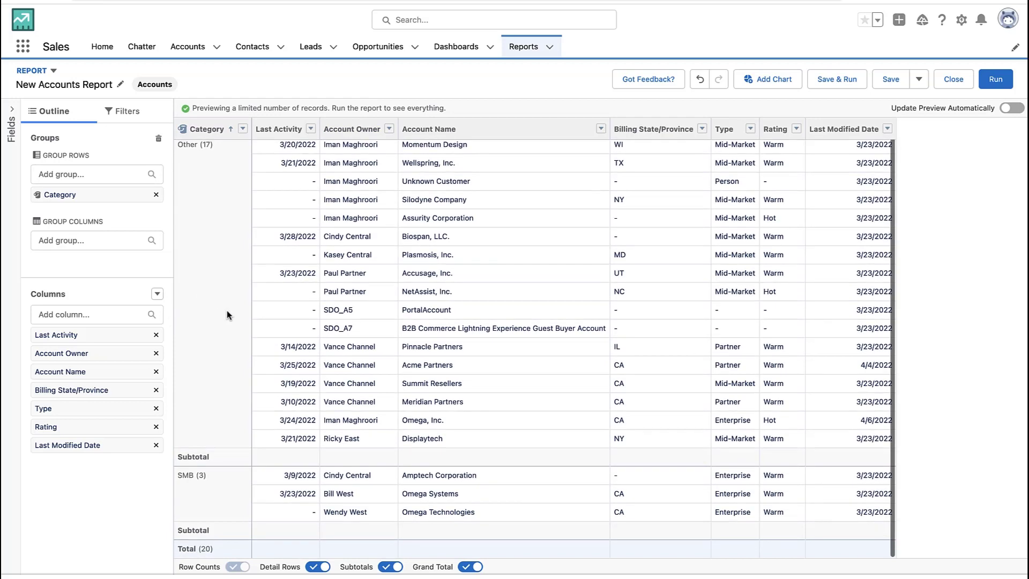